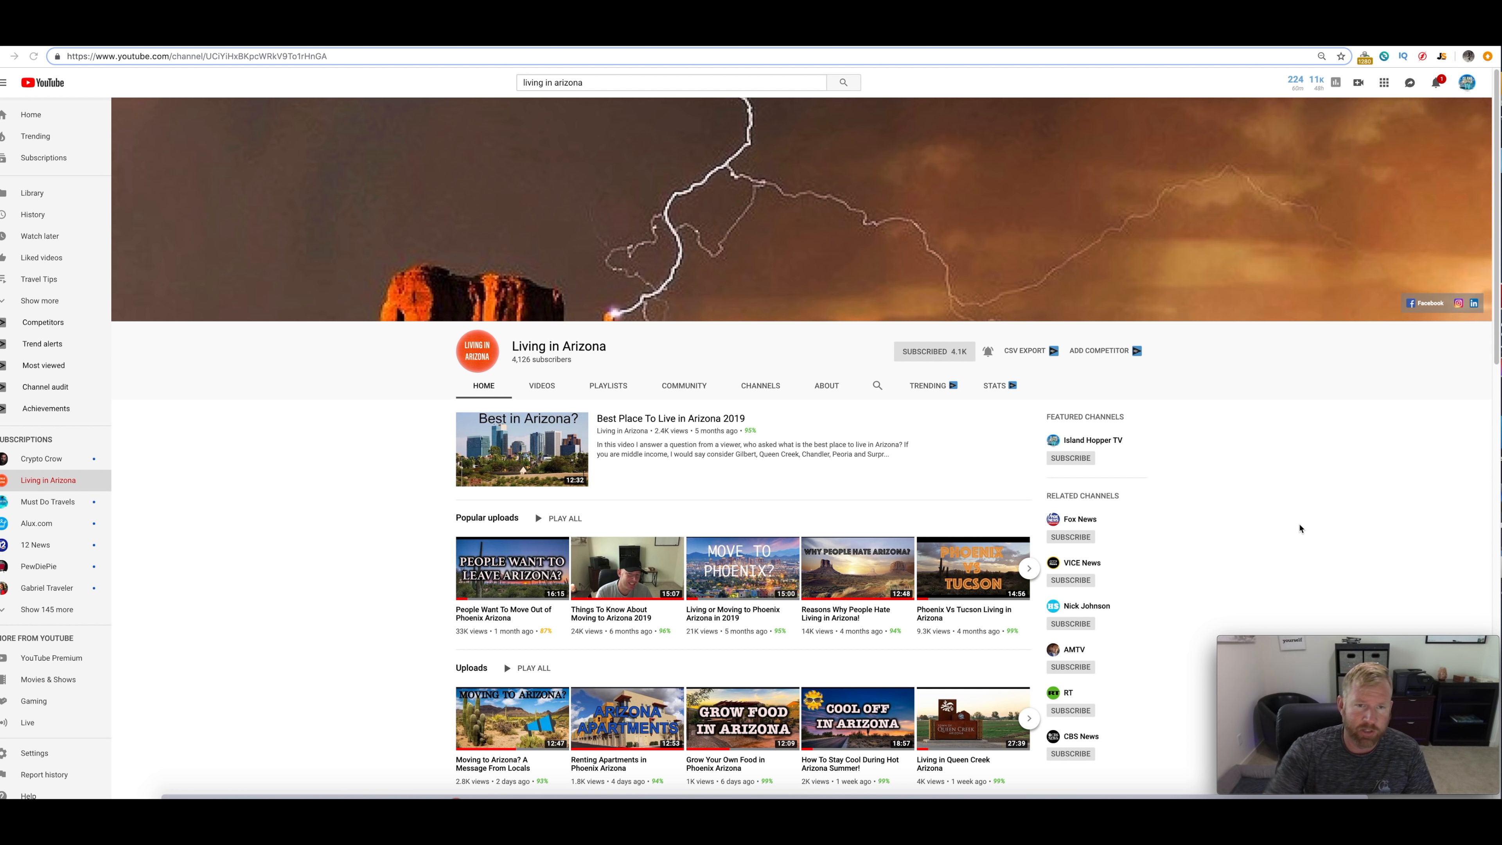
mouse_move(541, 363)
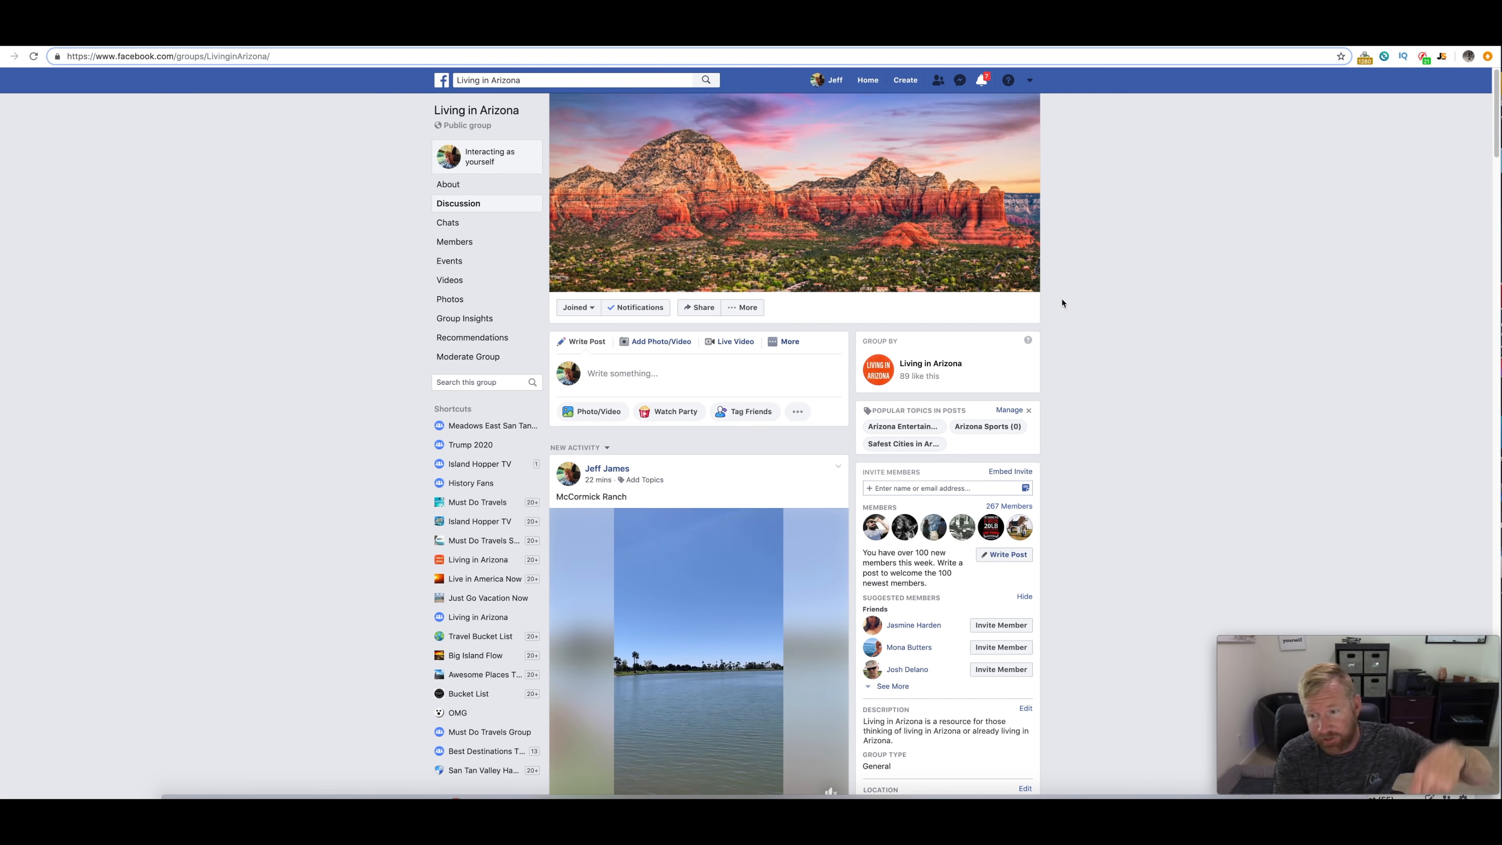
Read down the Maricopa County growth article, then open Wikipedia's list of US cities by population density from the Google results
scroll(down, 3)
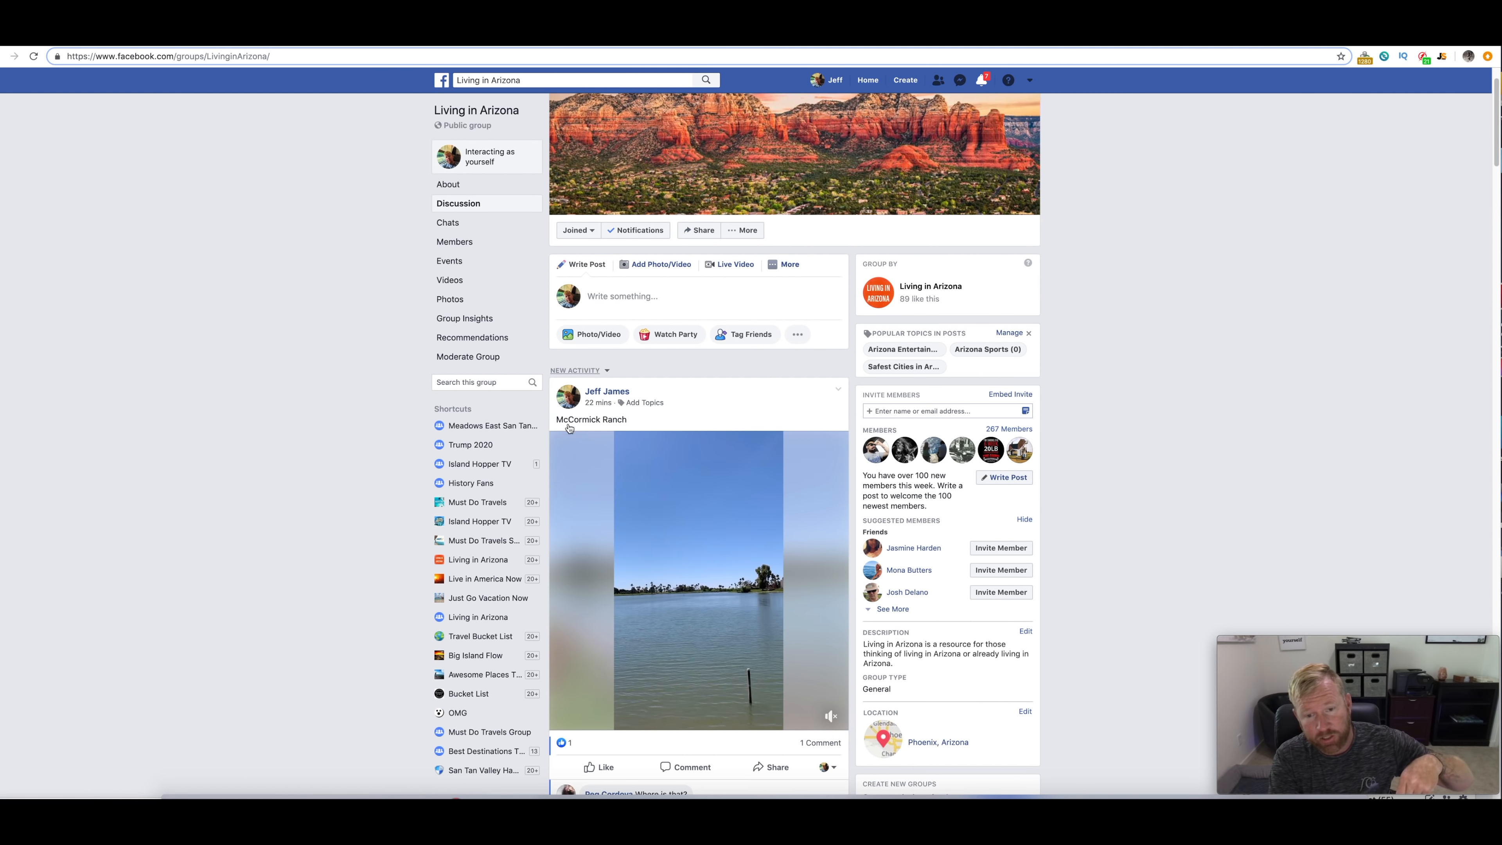
scroll(down, 3)
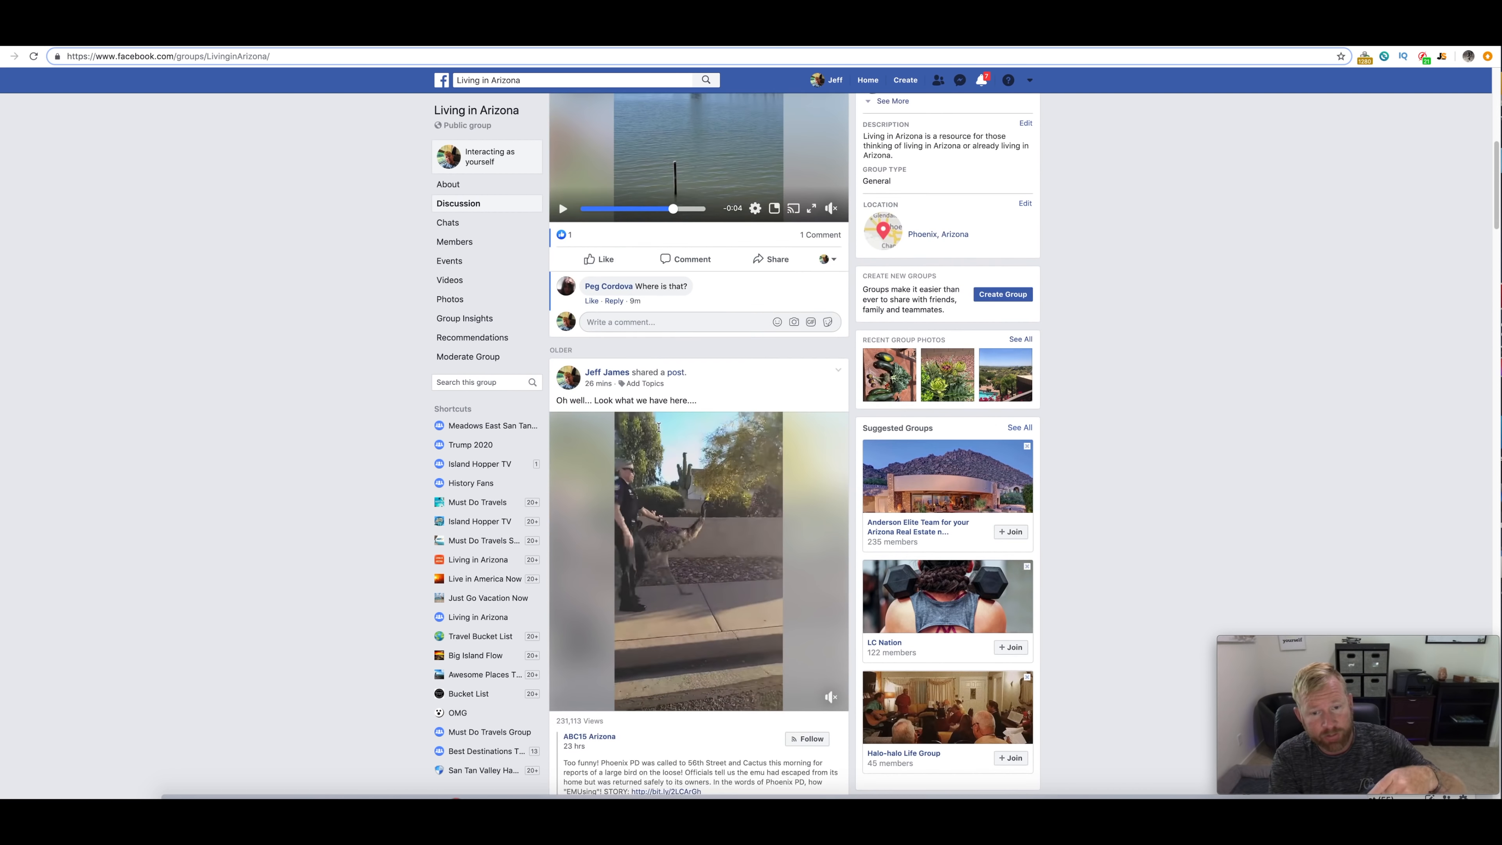
scroll(down, 3)
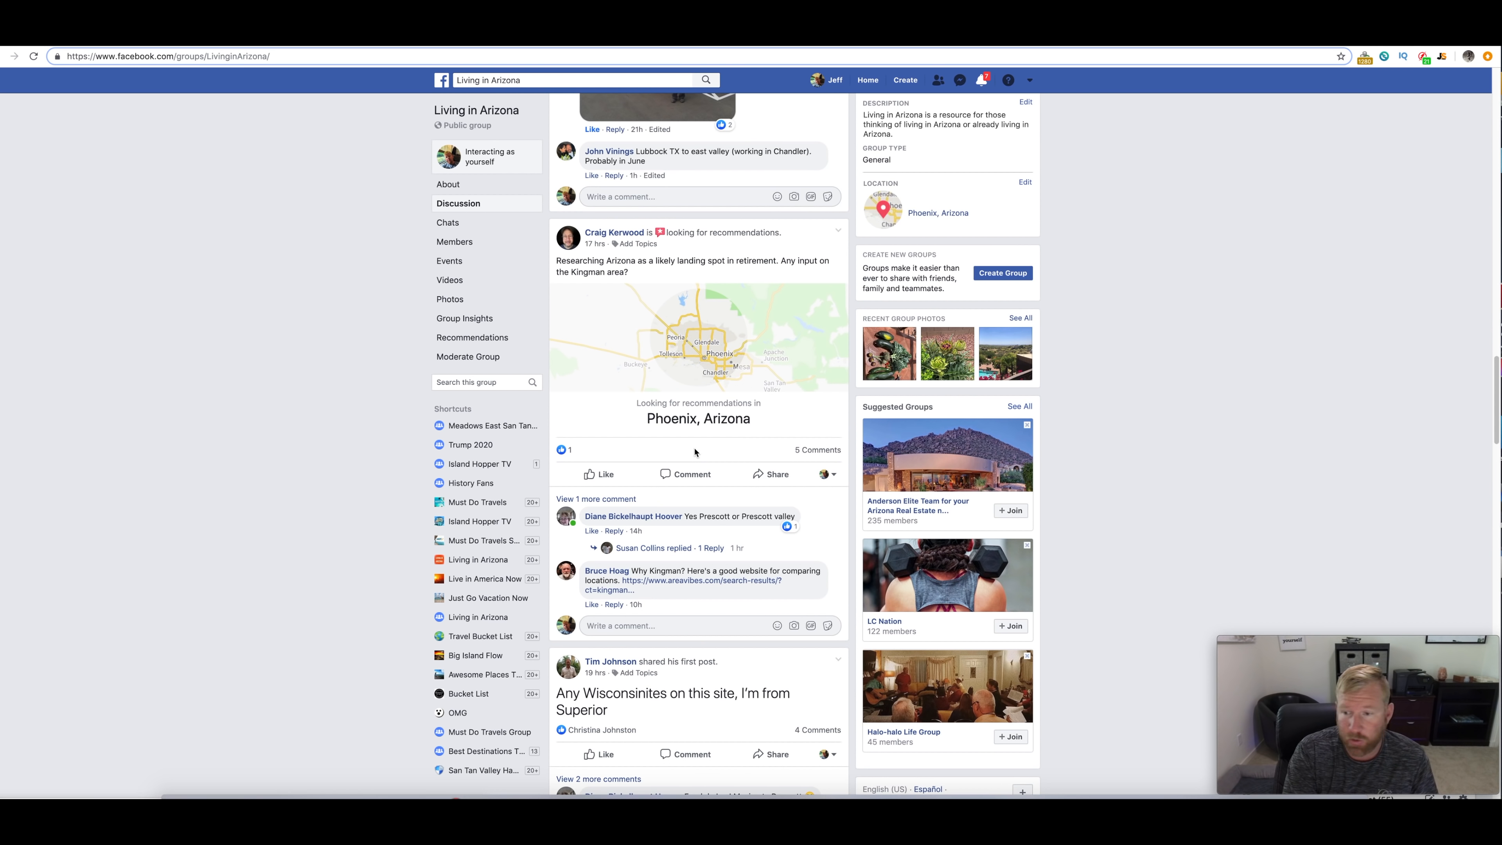
scroll(down, 3)
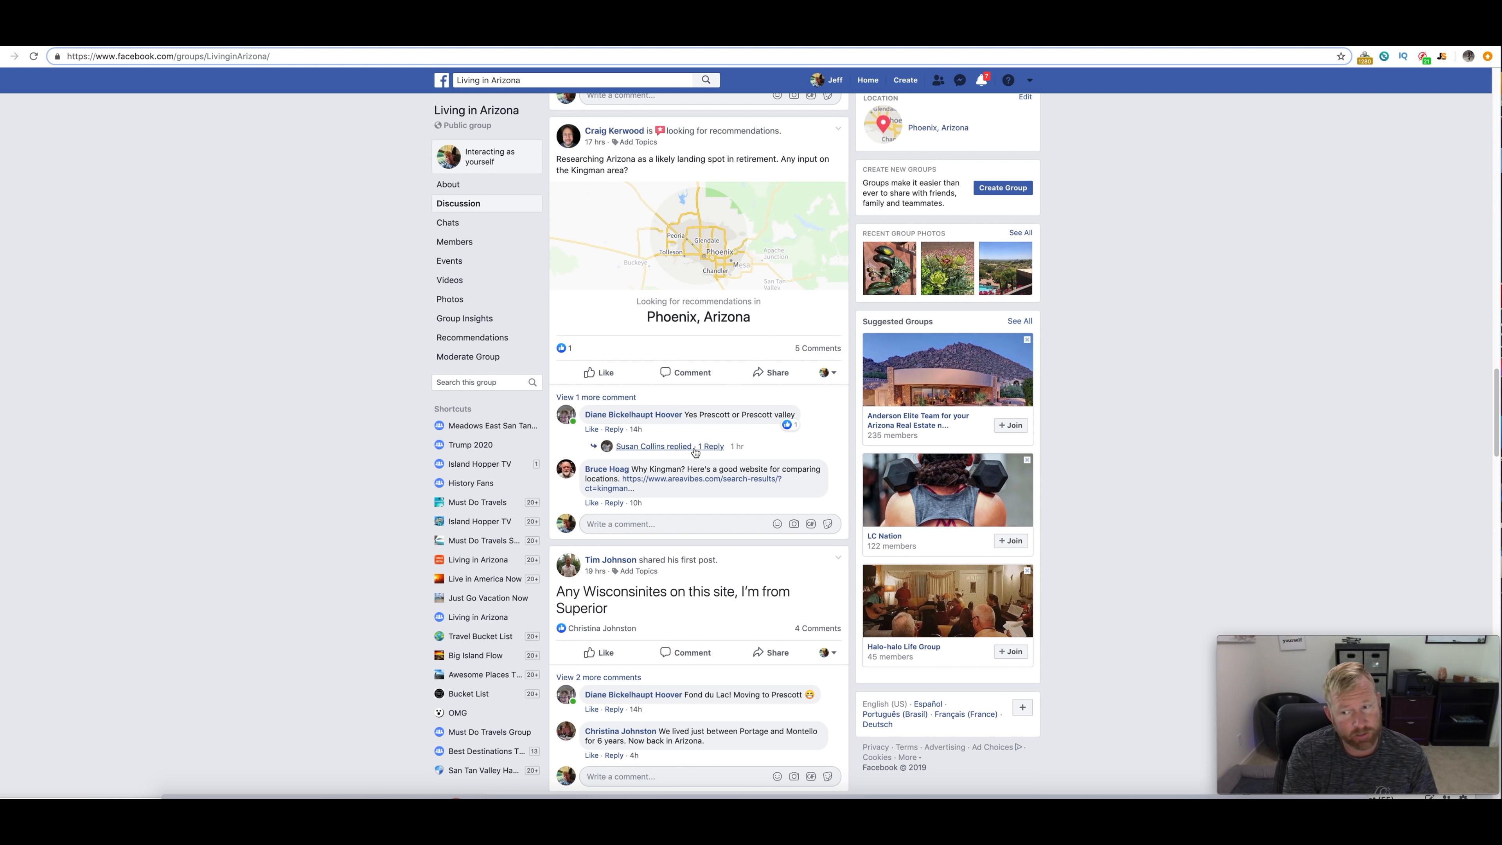
scroll(down, 3)
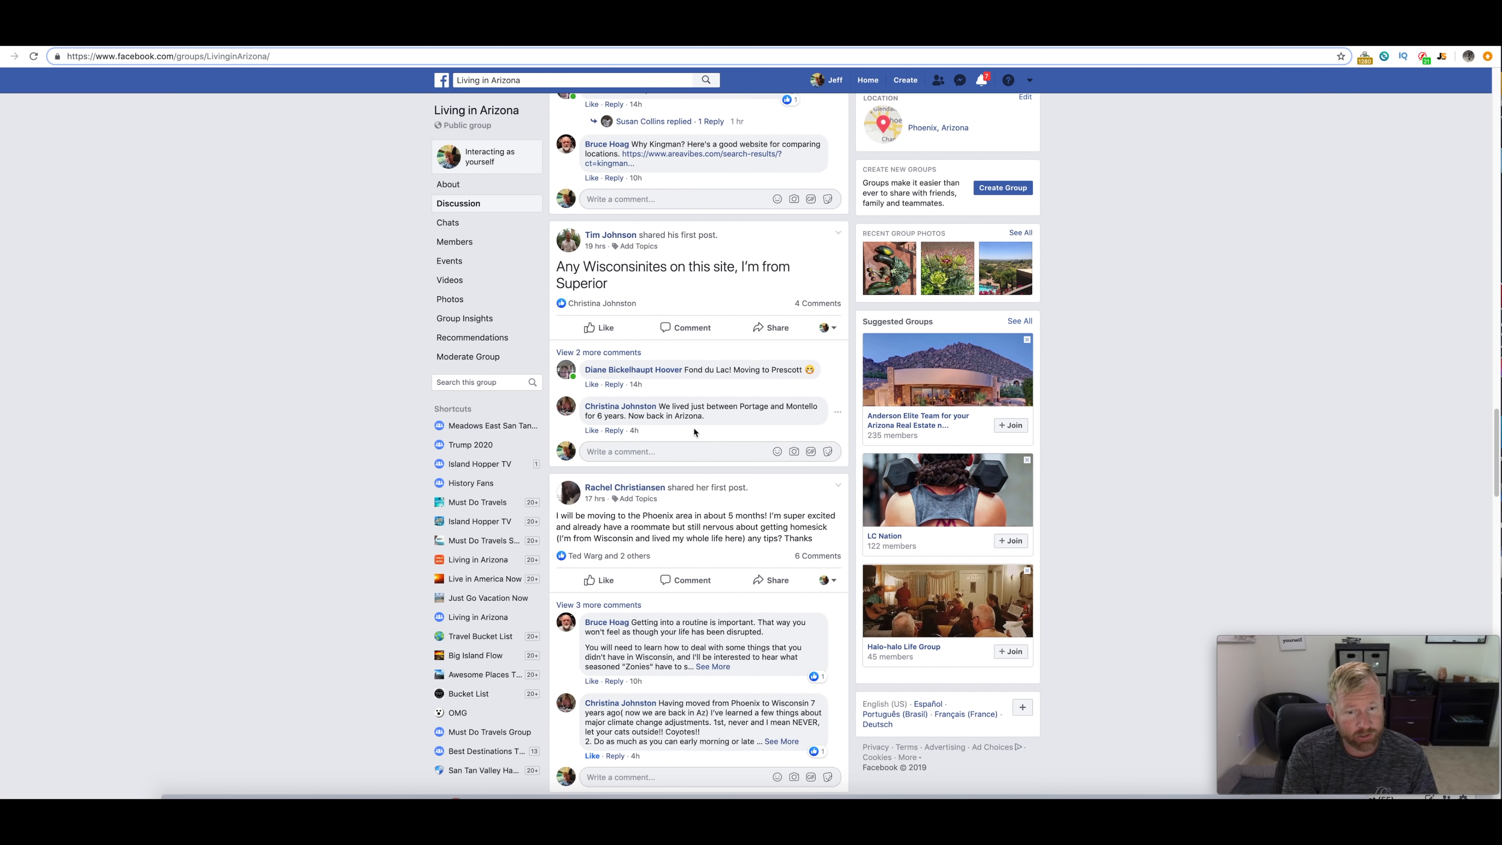
scroll(down, 3)
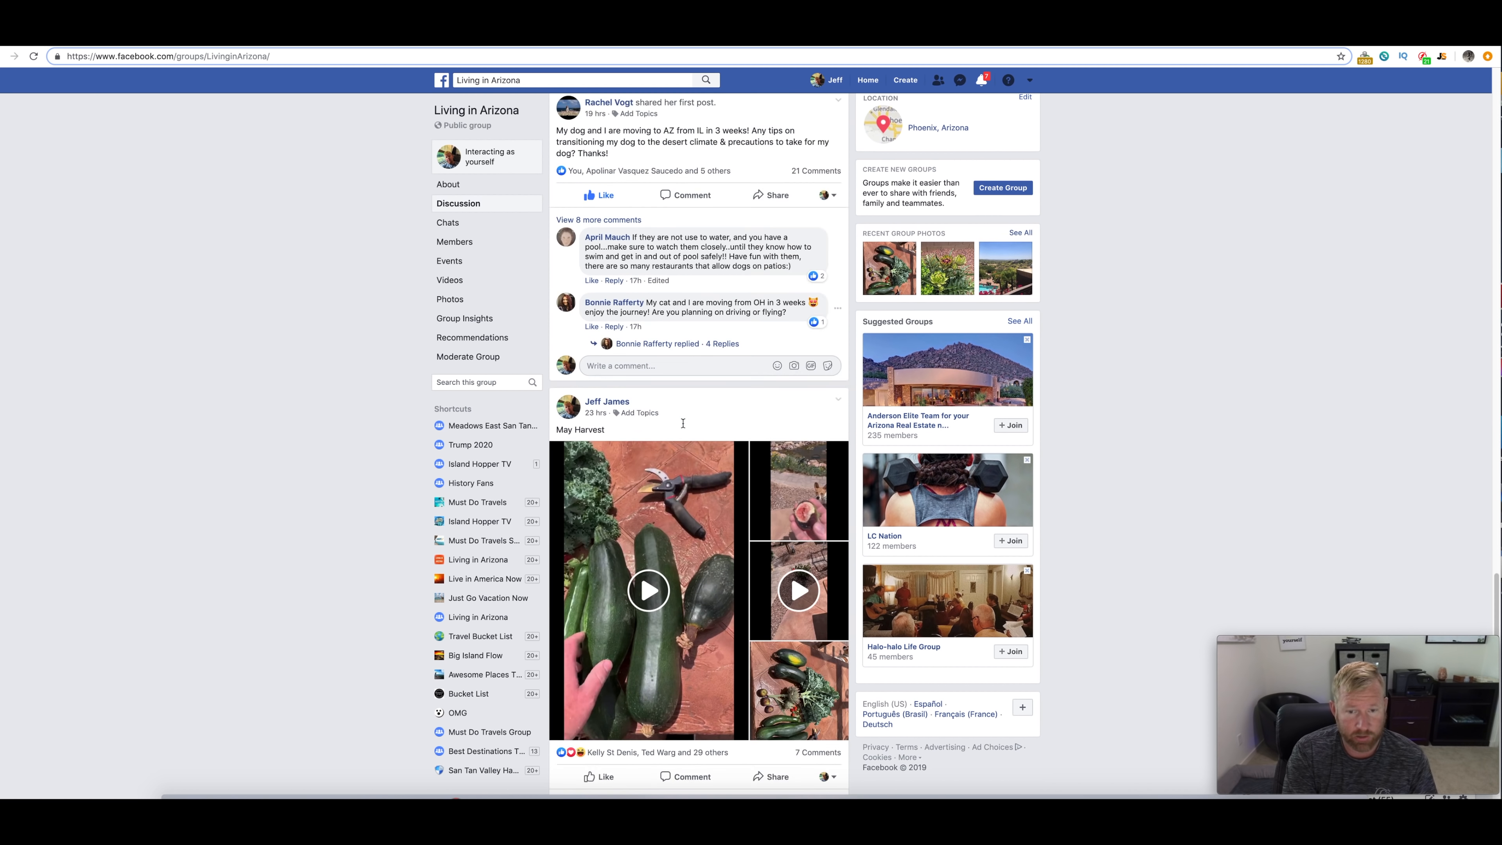
scroll(down, 3)
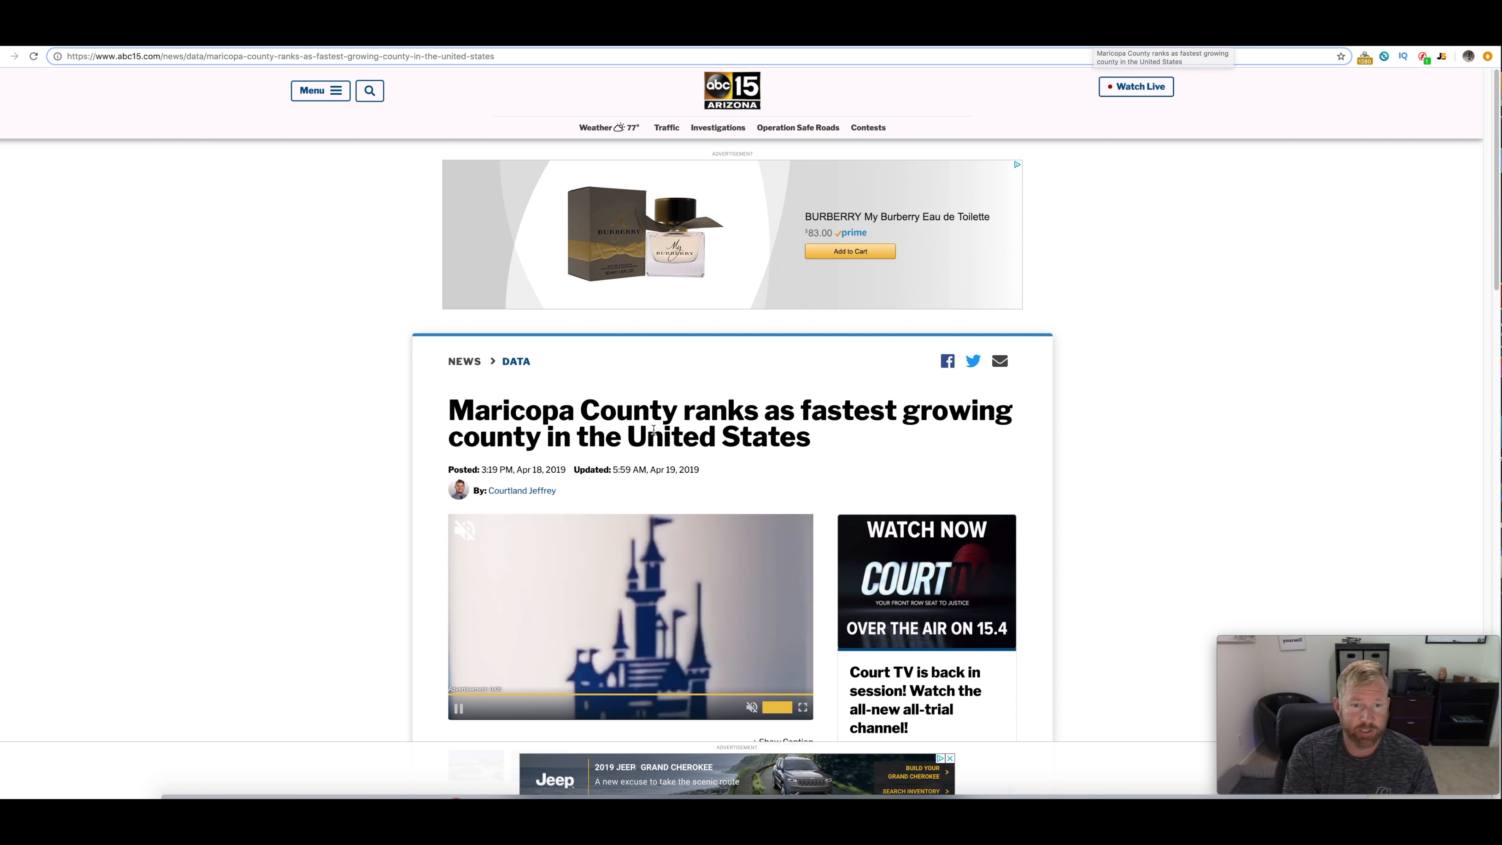
scroll(down, 3)
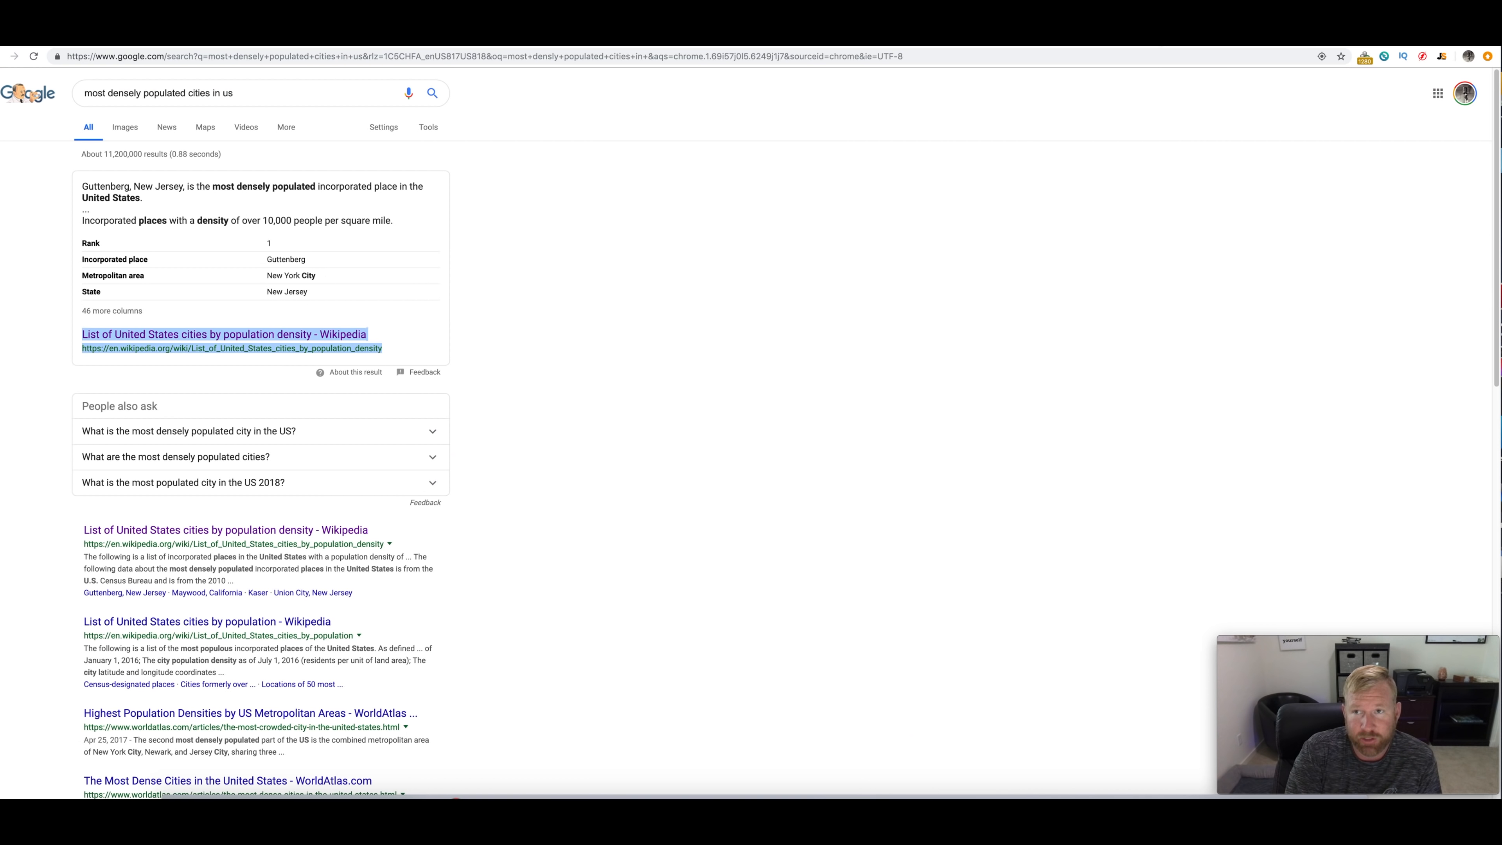
click(223, 333)
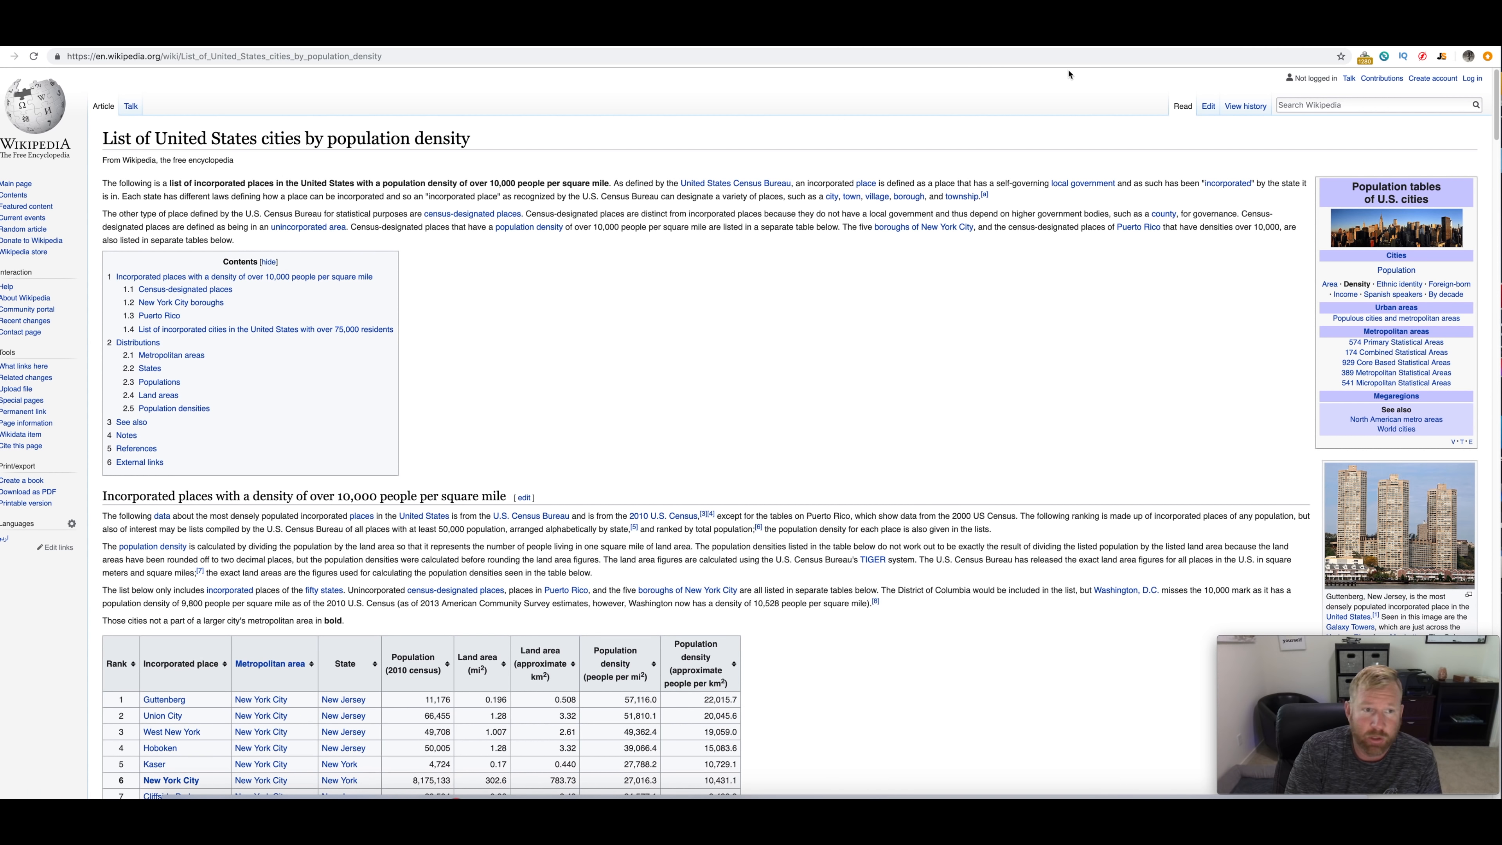
mouse_move(611, 283)
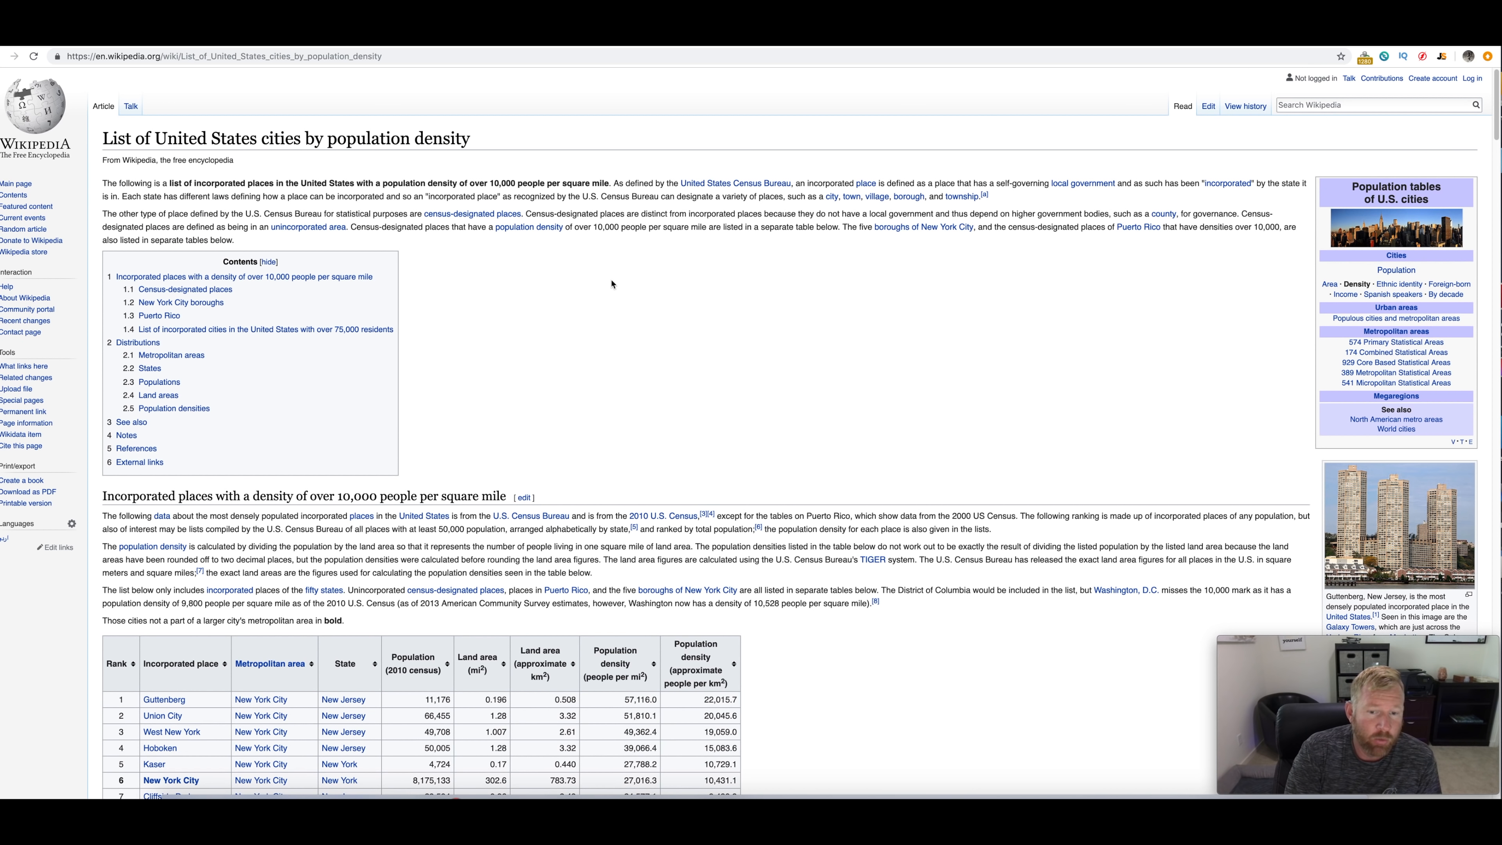
scroll(down, 3)
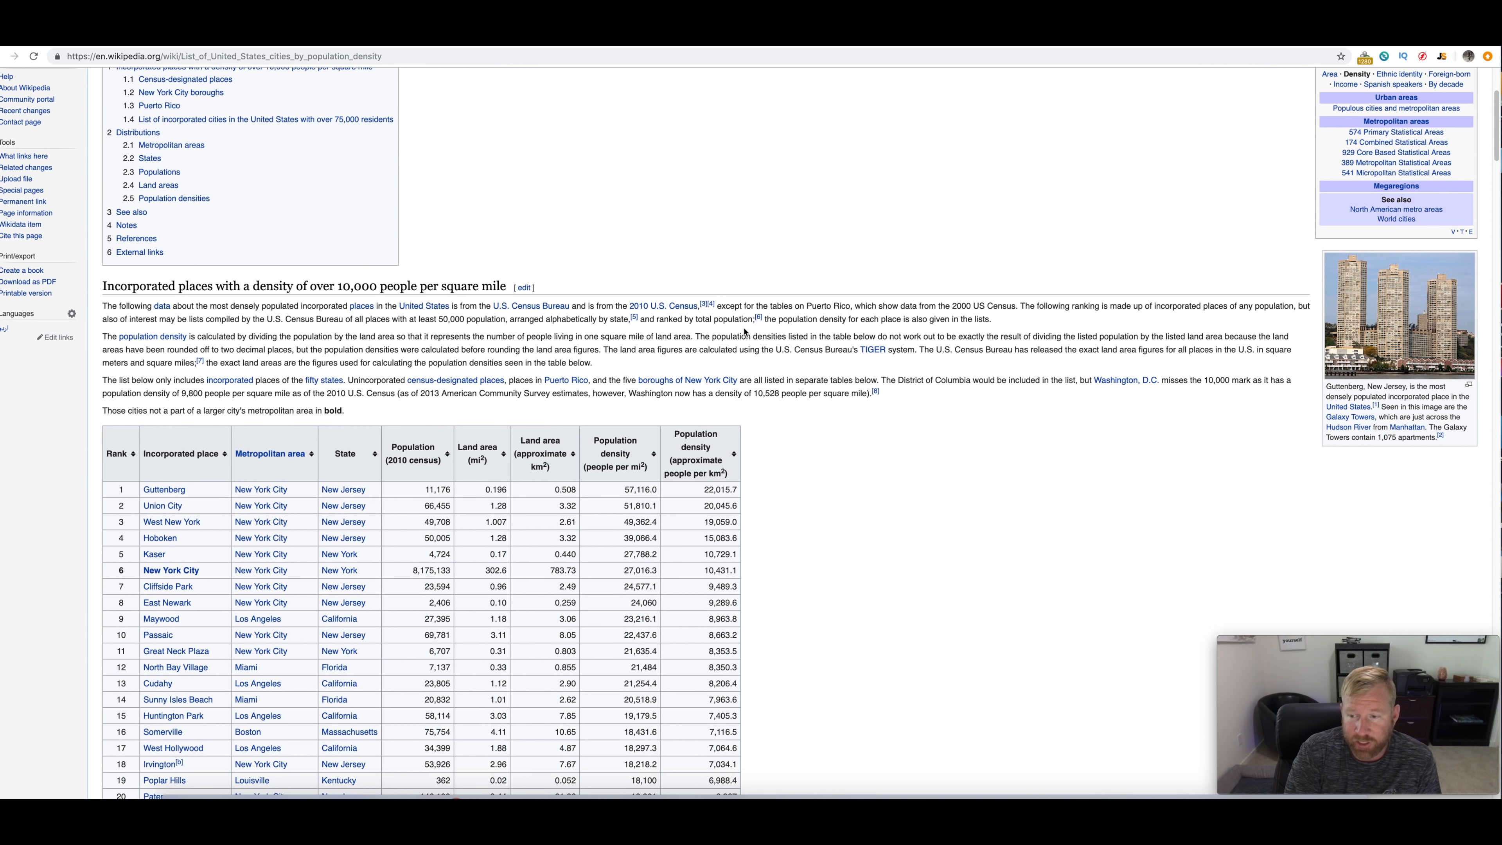
scroll(down, 3)
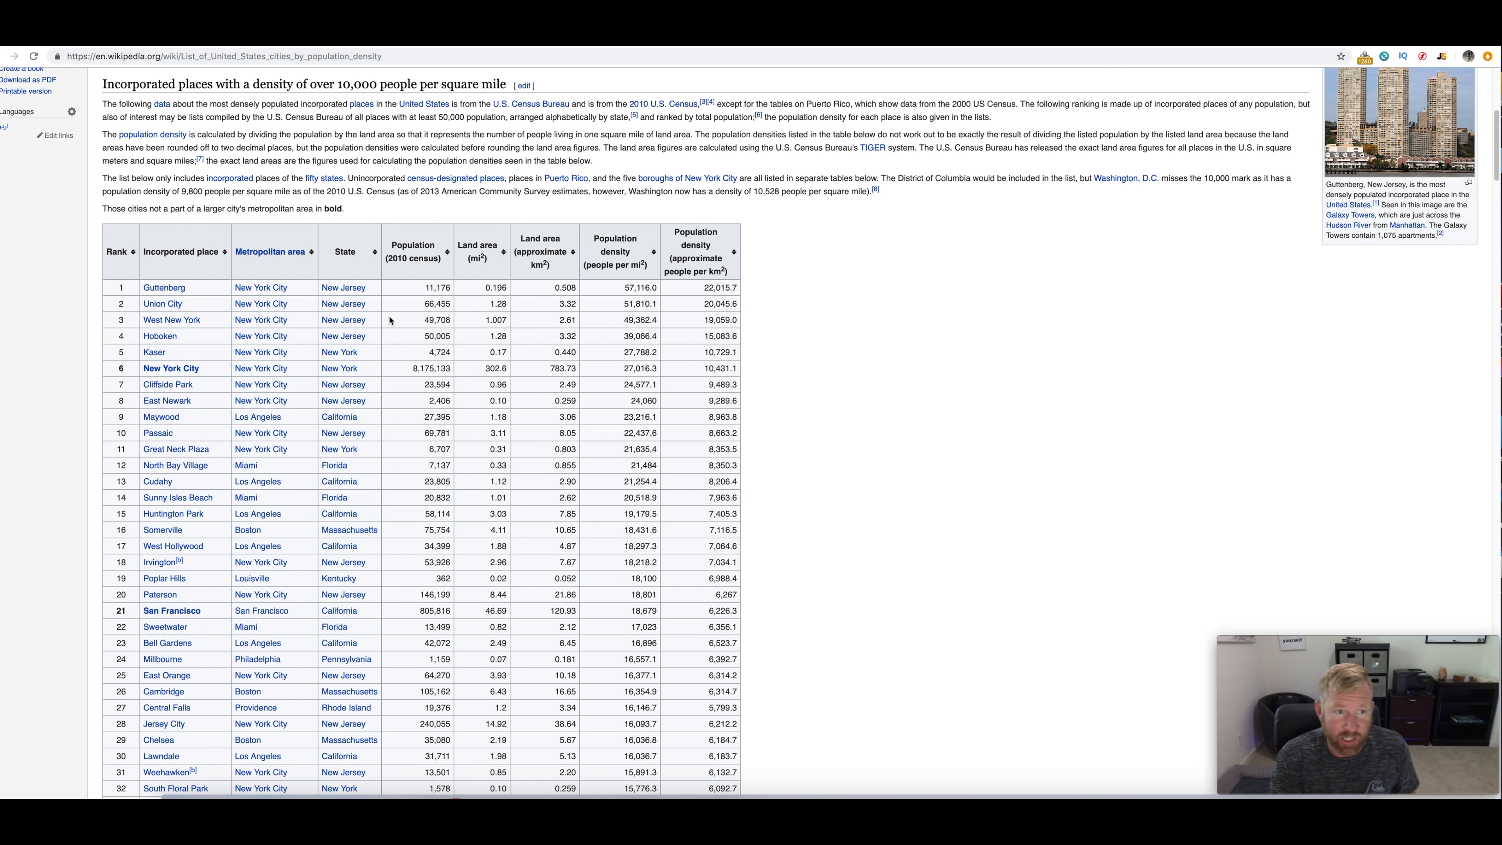
scroll(down, 3)
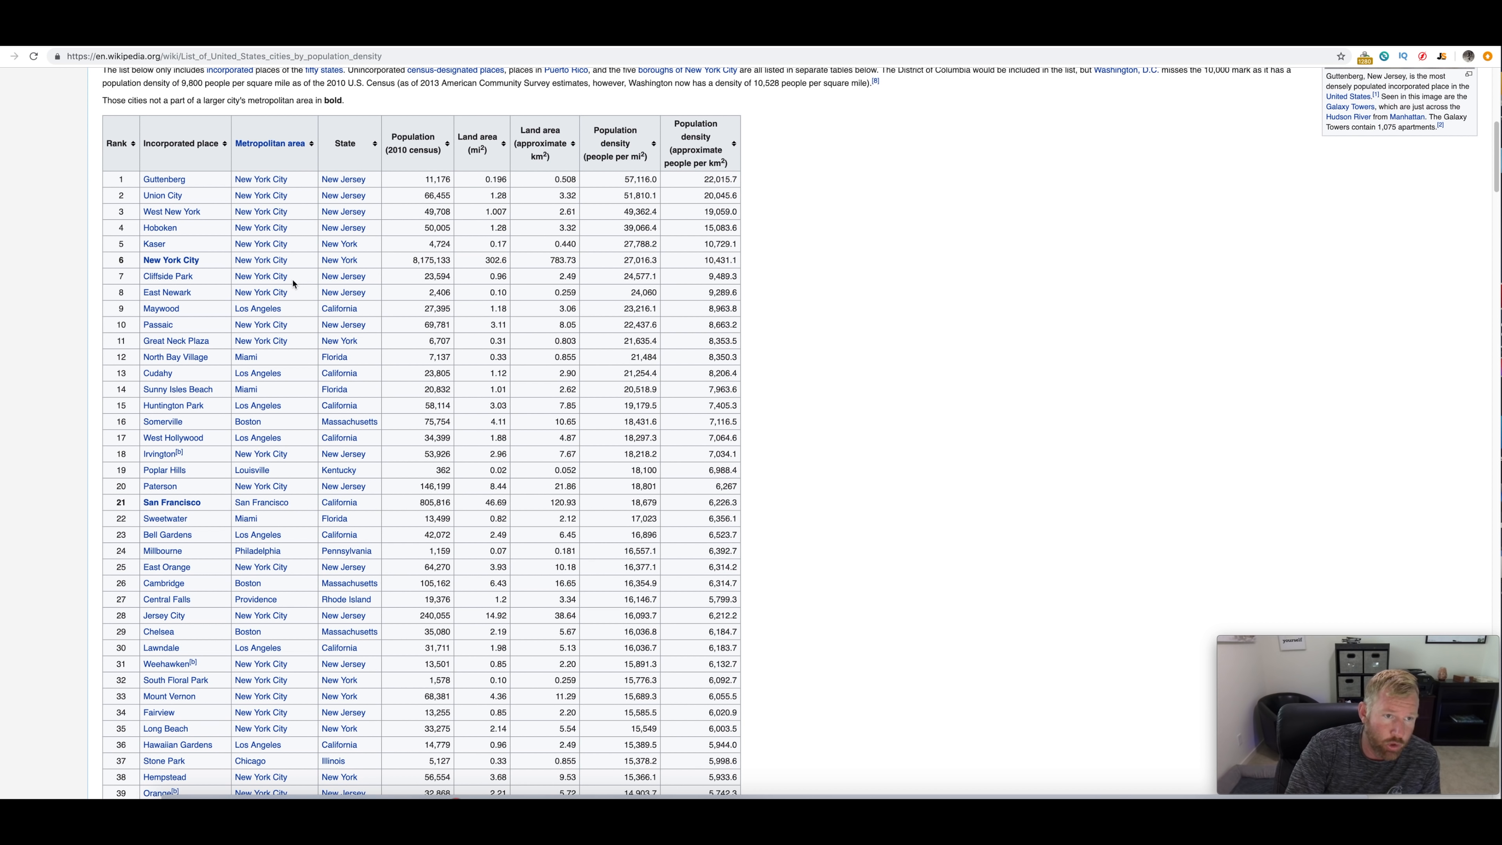
mouse_move(291, 319)
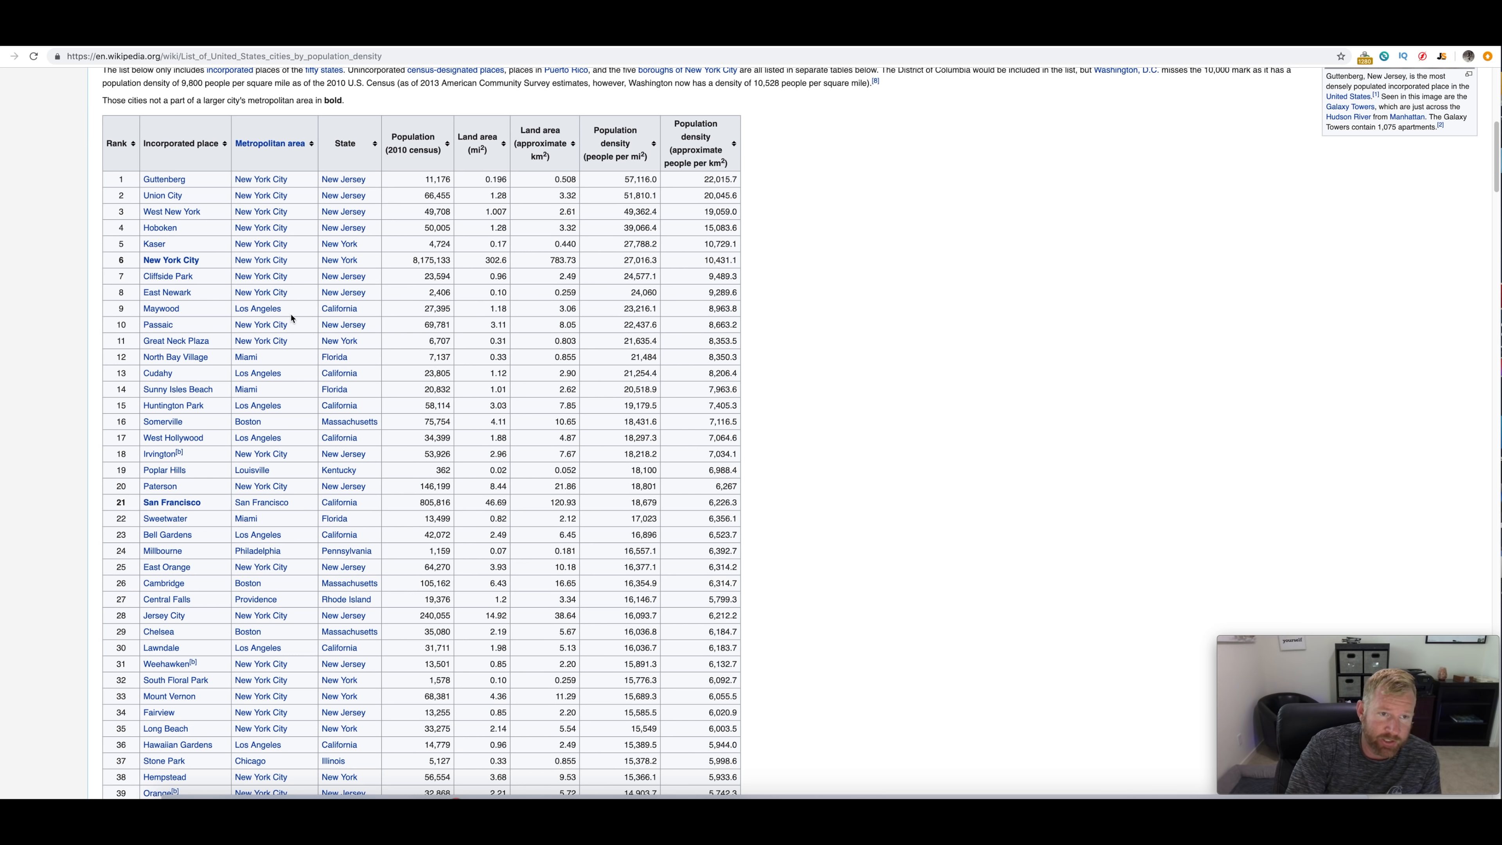
scroll(down, 3)
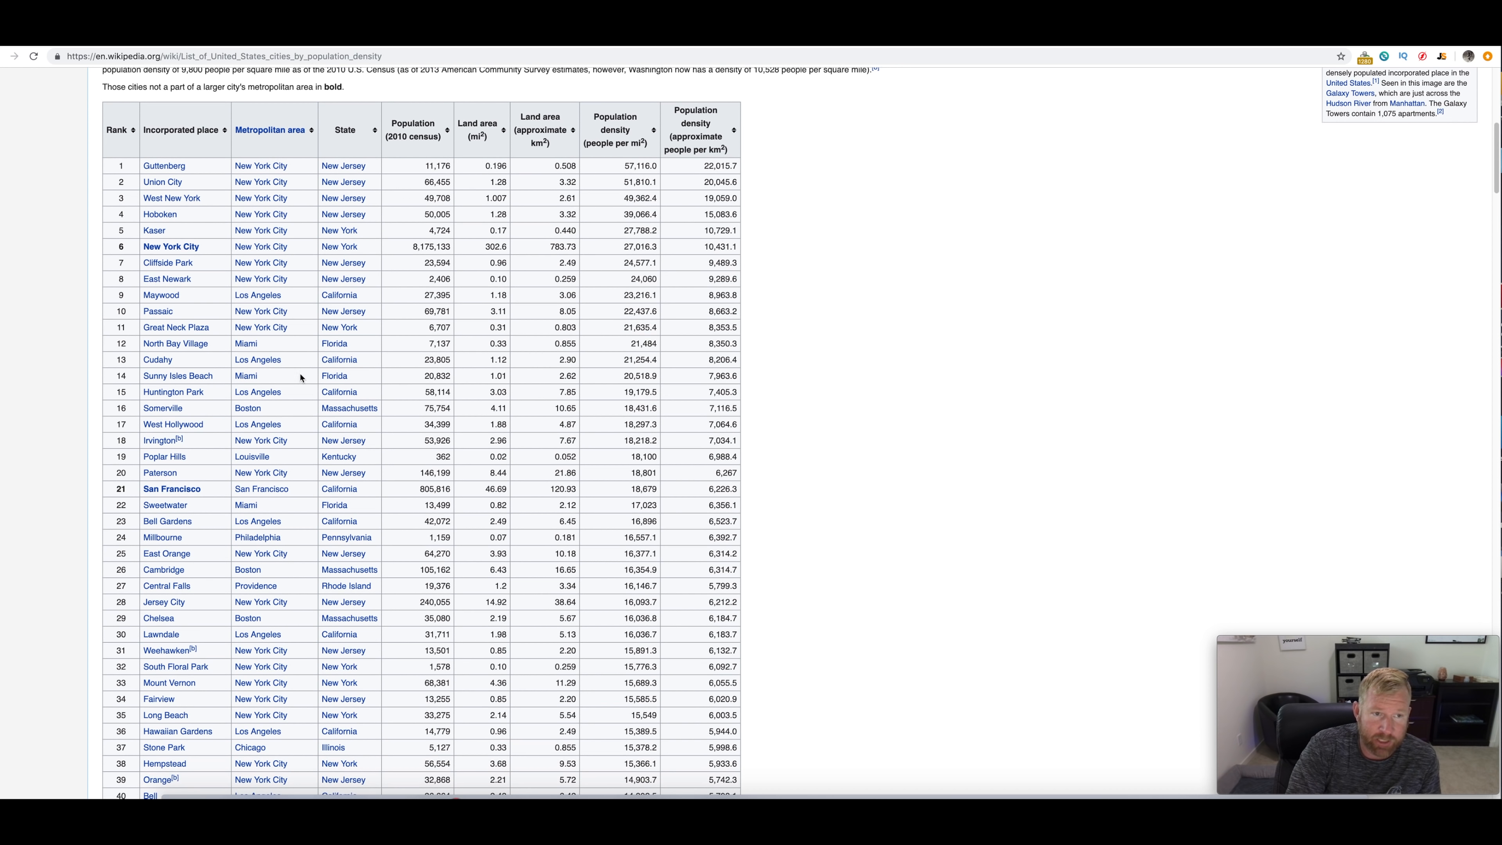
scroll(down, 3)
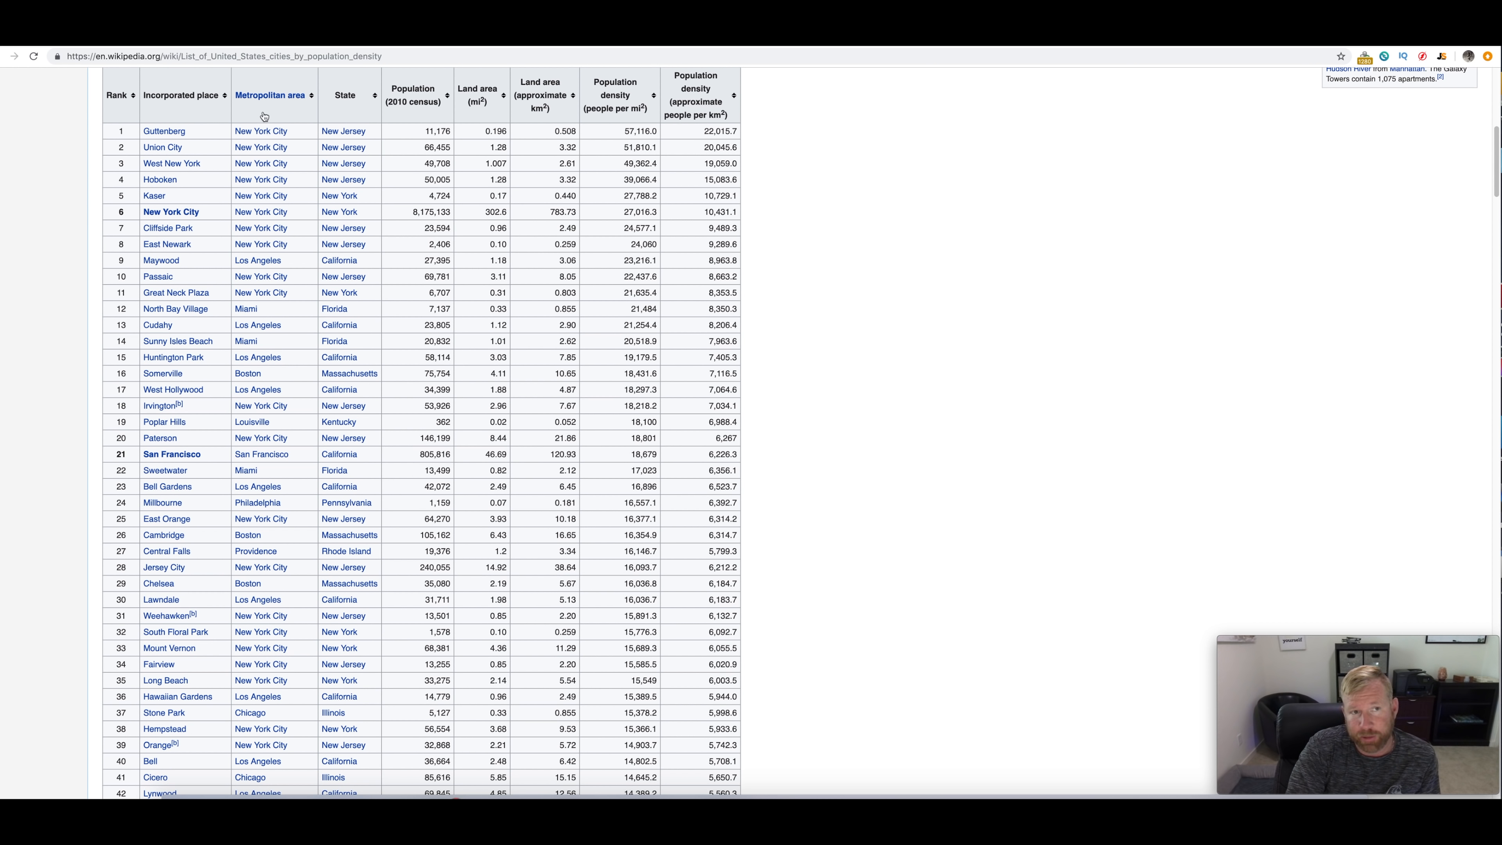
mouse_move(261, 616)
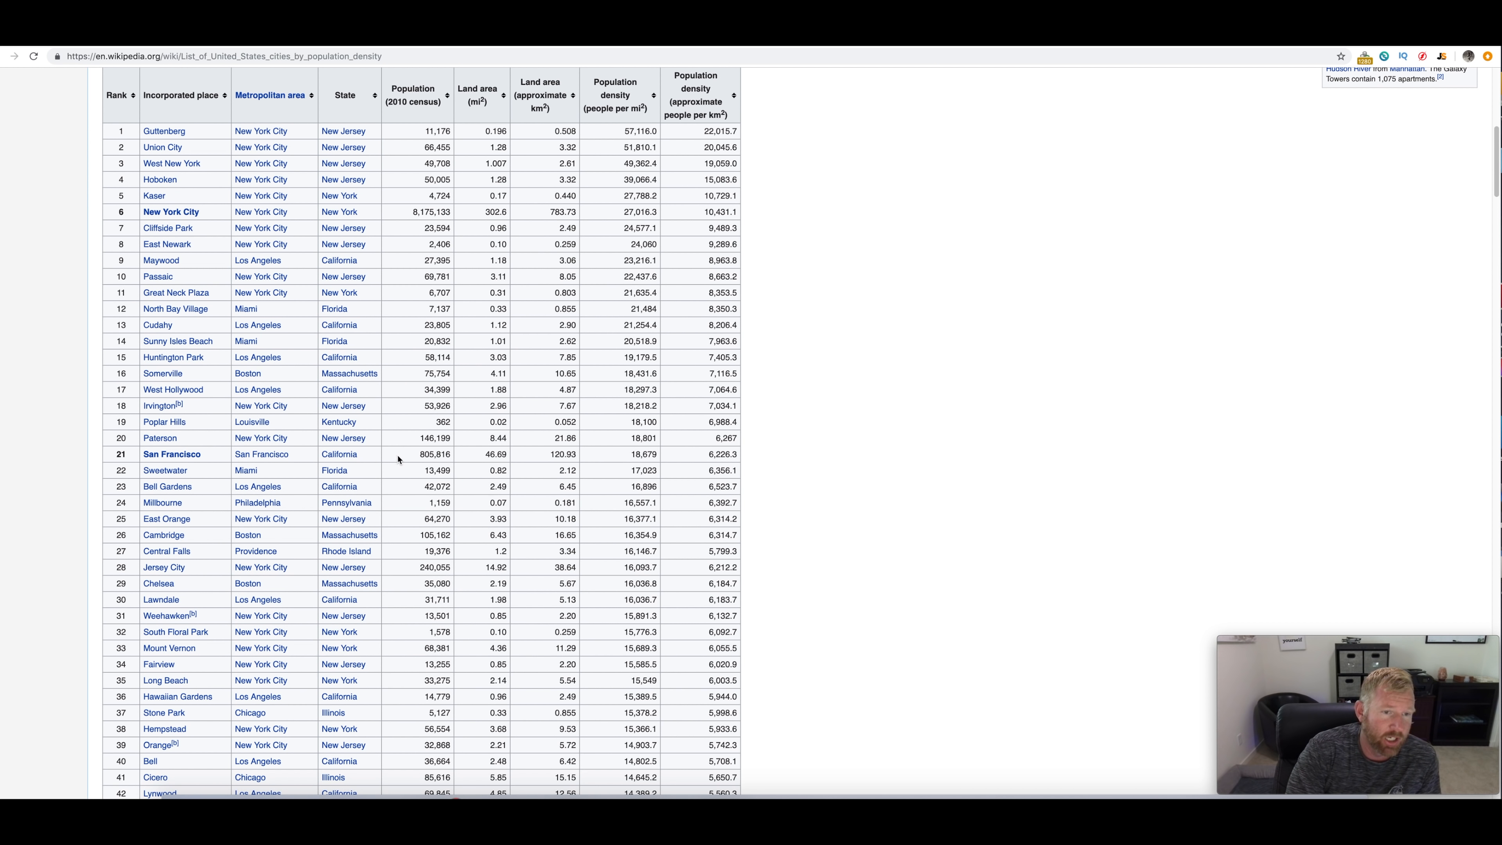
scroll(down, 3)
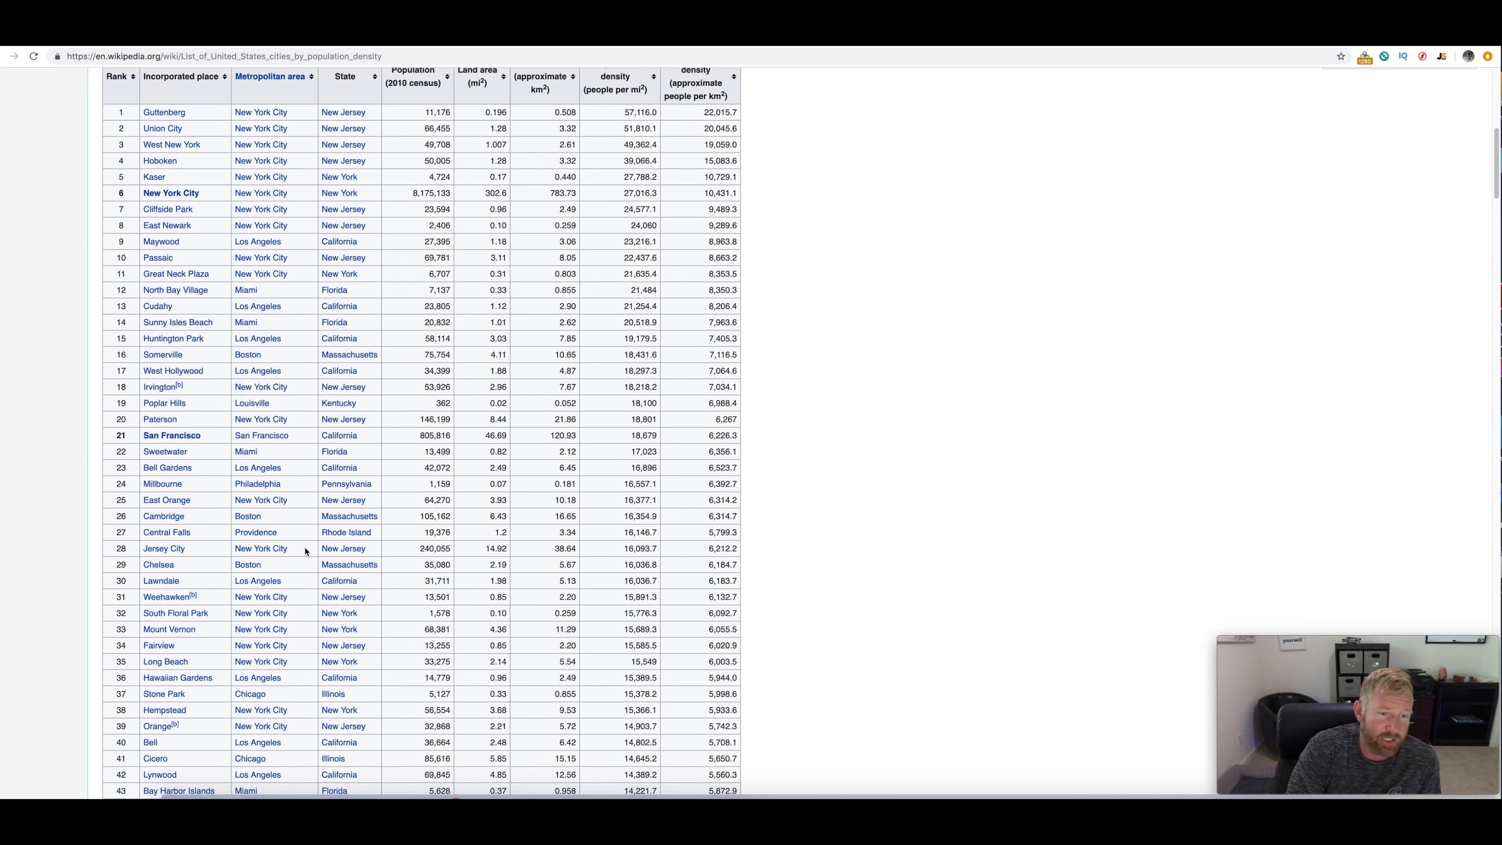
scroll(down, 3)
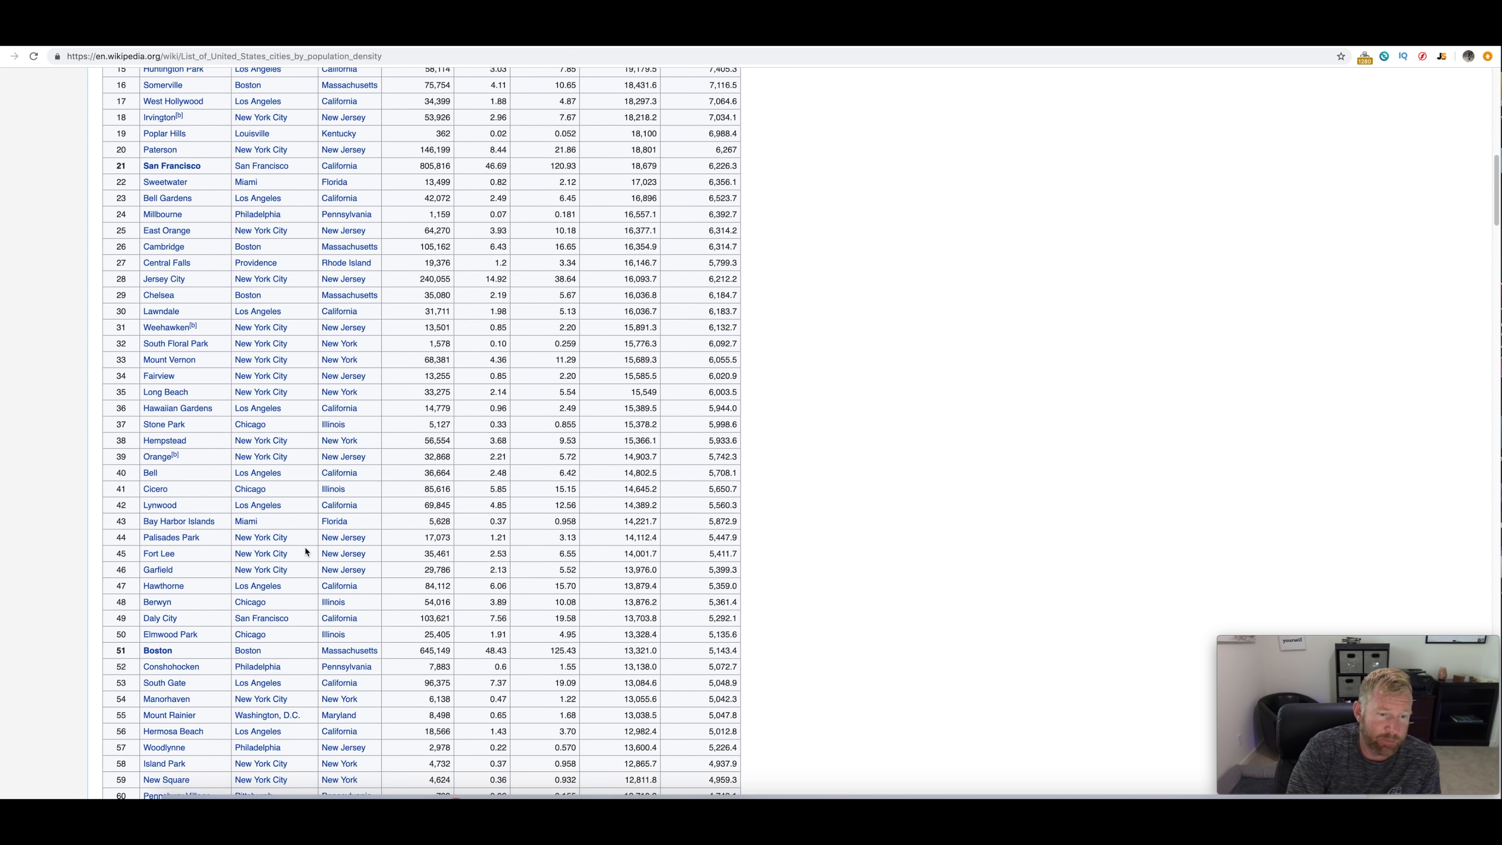
scroll(down, 3)
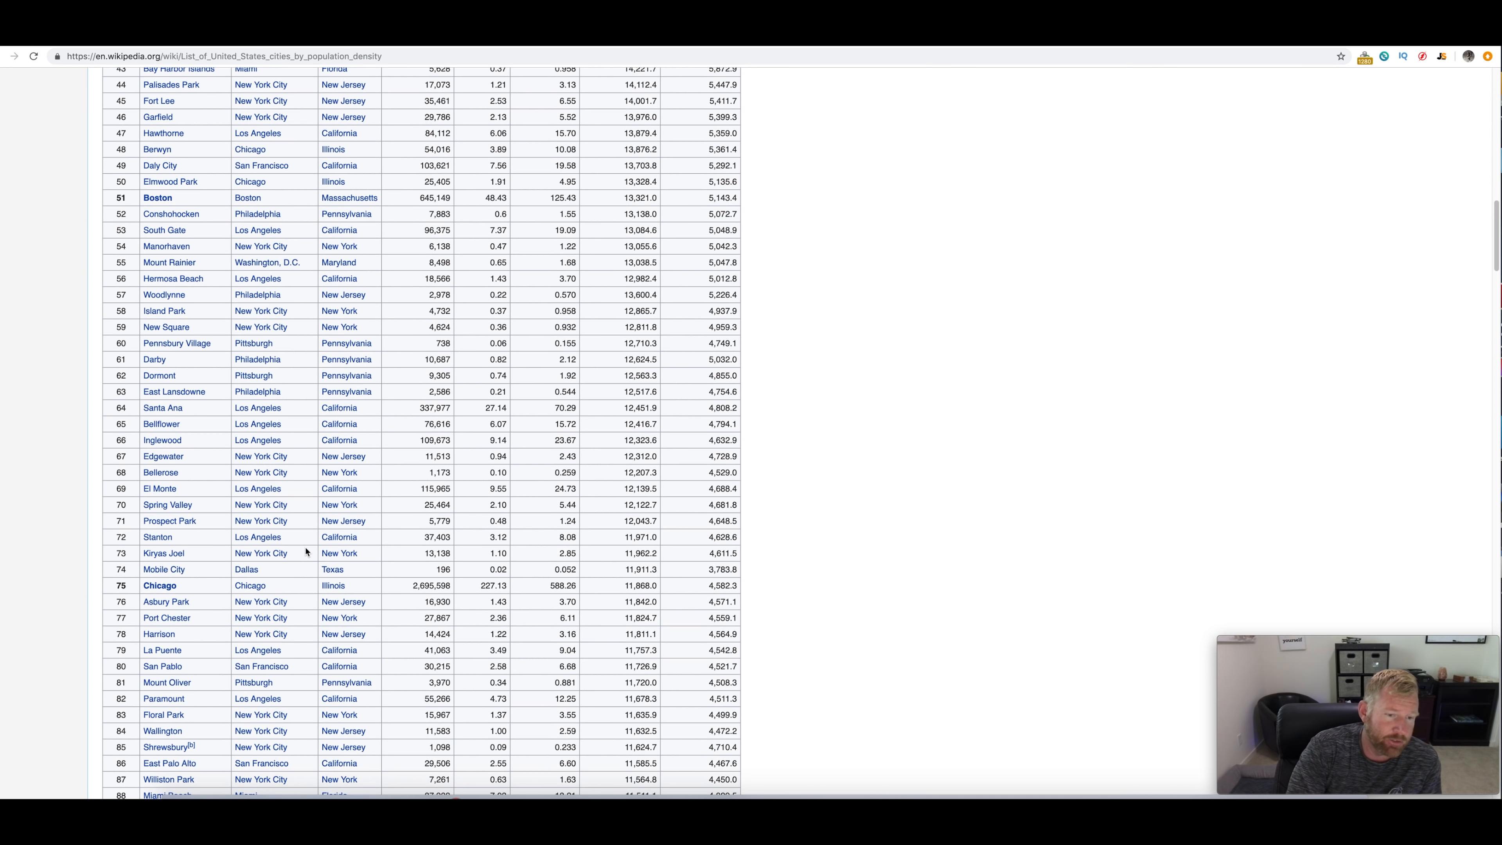
scroll(down, 3)
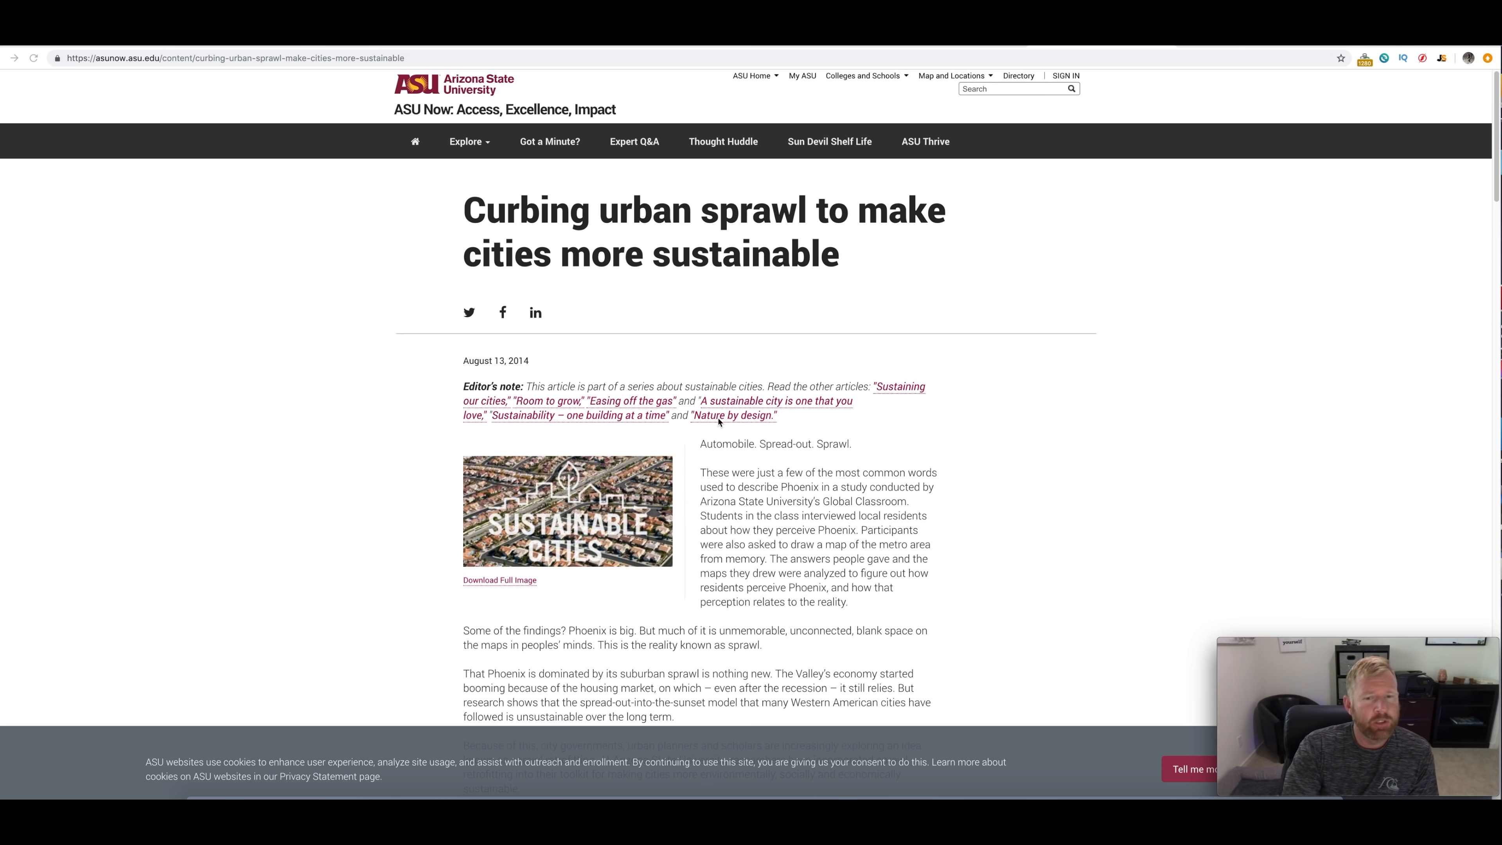
mouse_move(1032, 460)
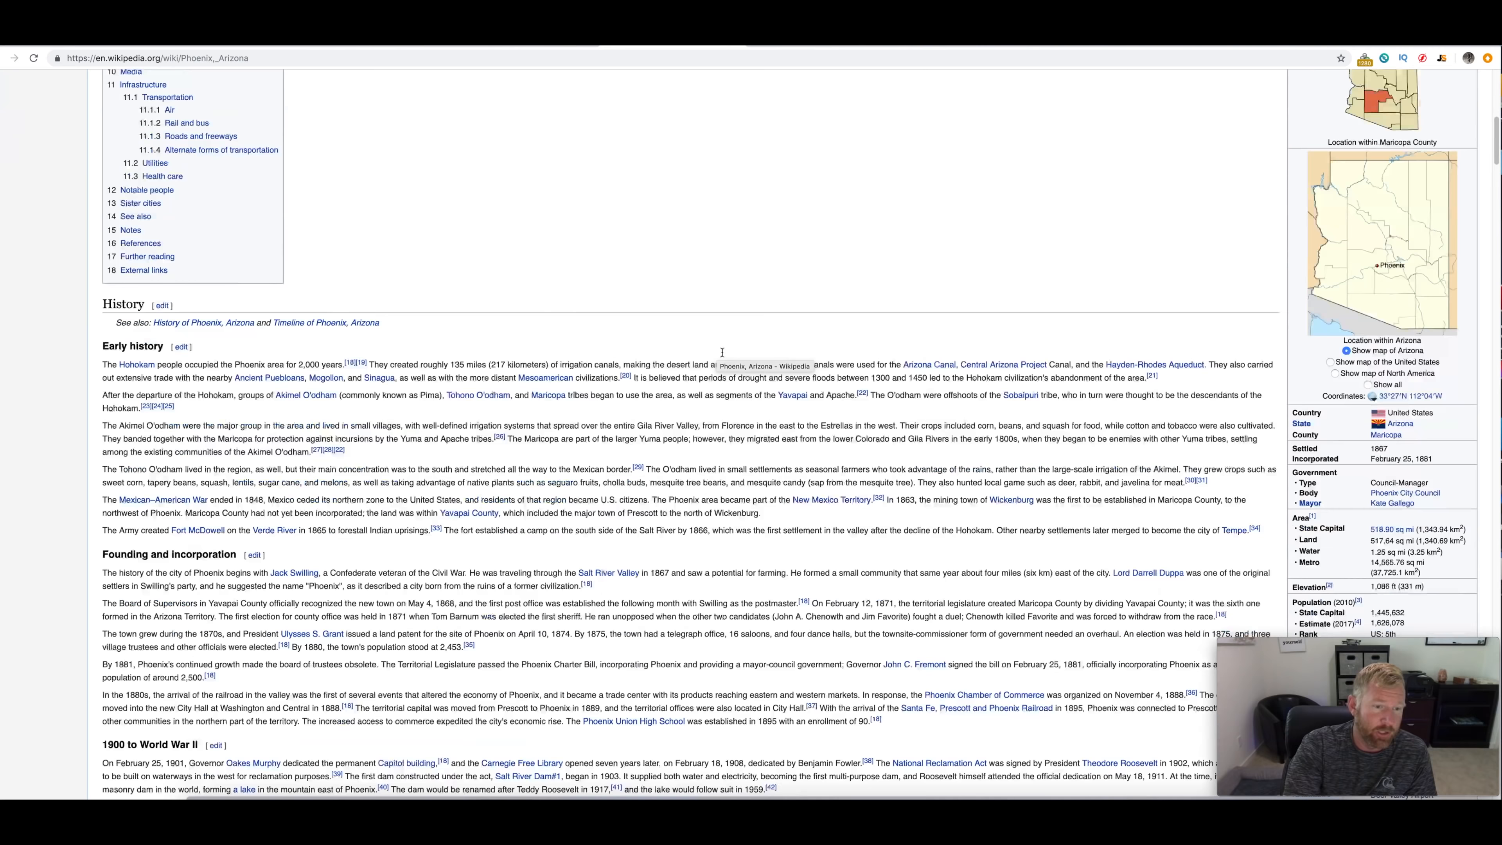
Scroll the Phoenix Wikipedia article down past History and Geography toward the Demographics section
scroll(down, 3)
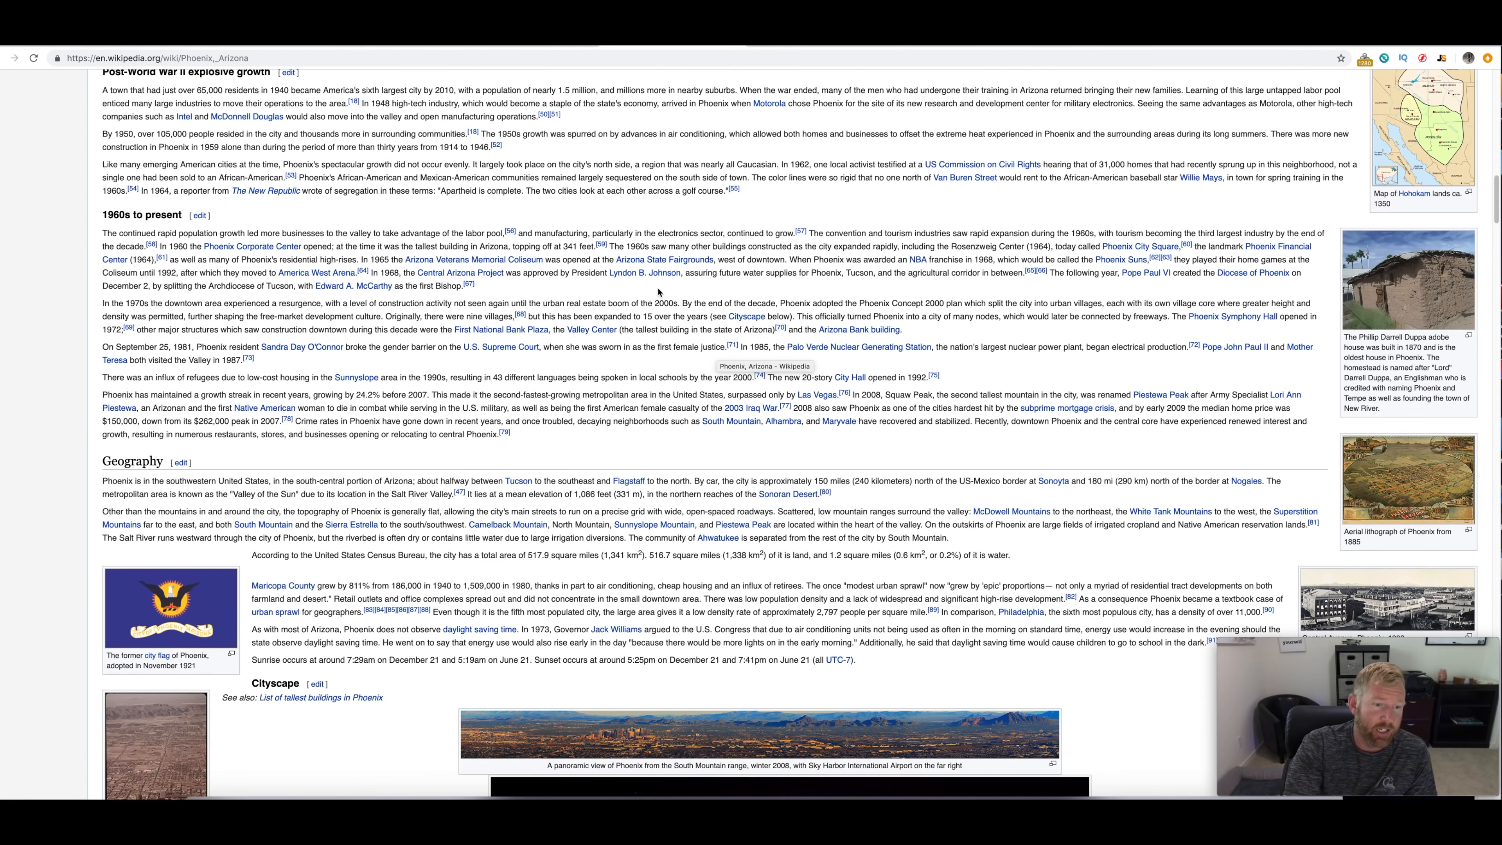
scroll(down, 3)
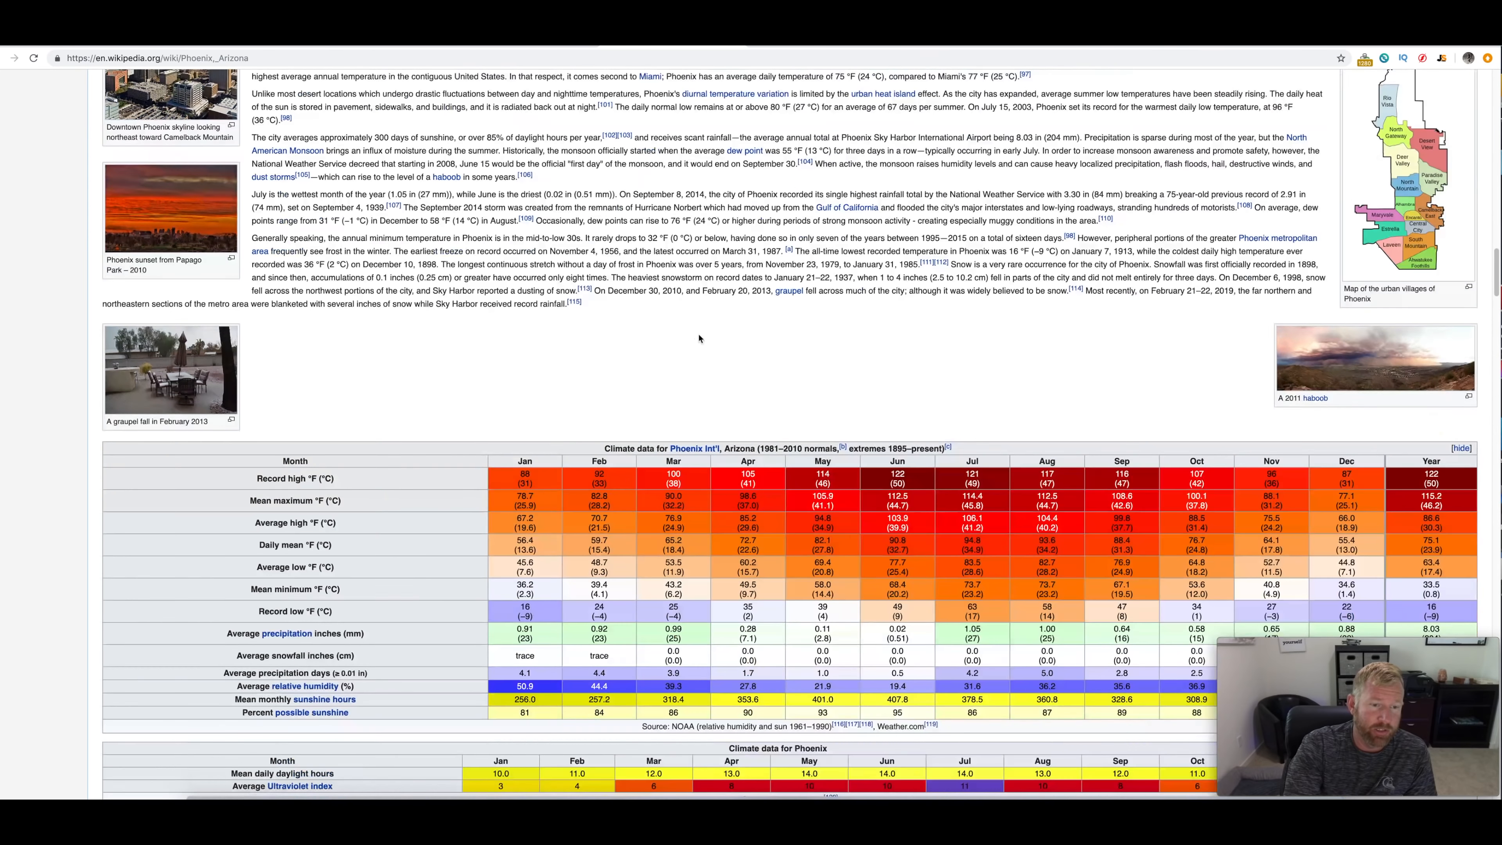
scroll(down, 3)
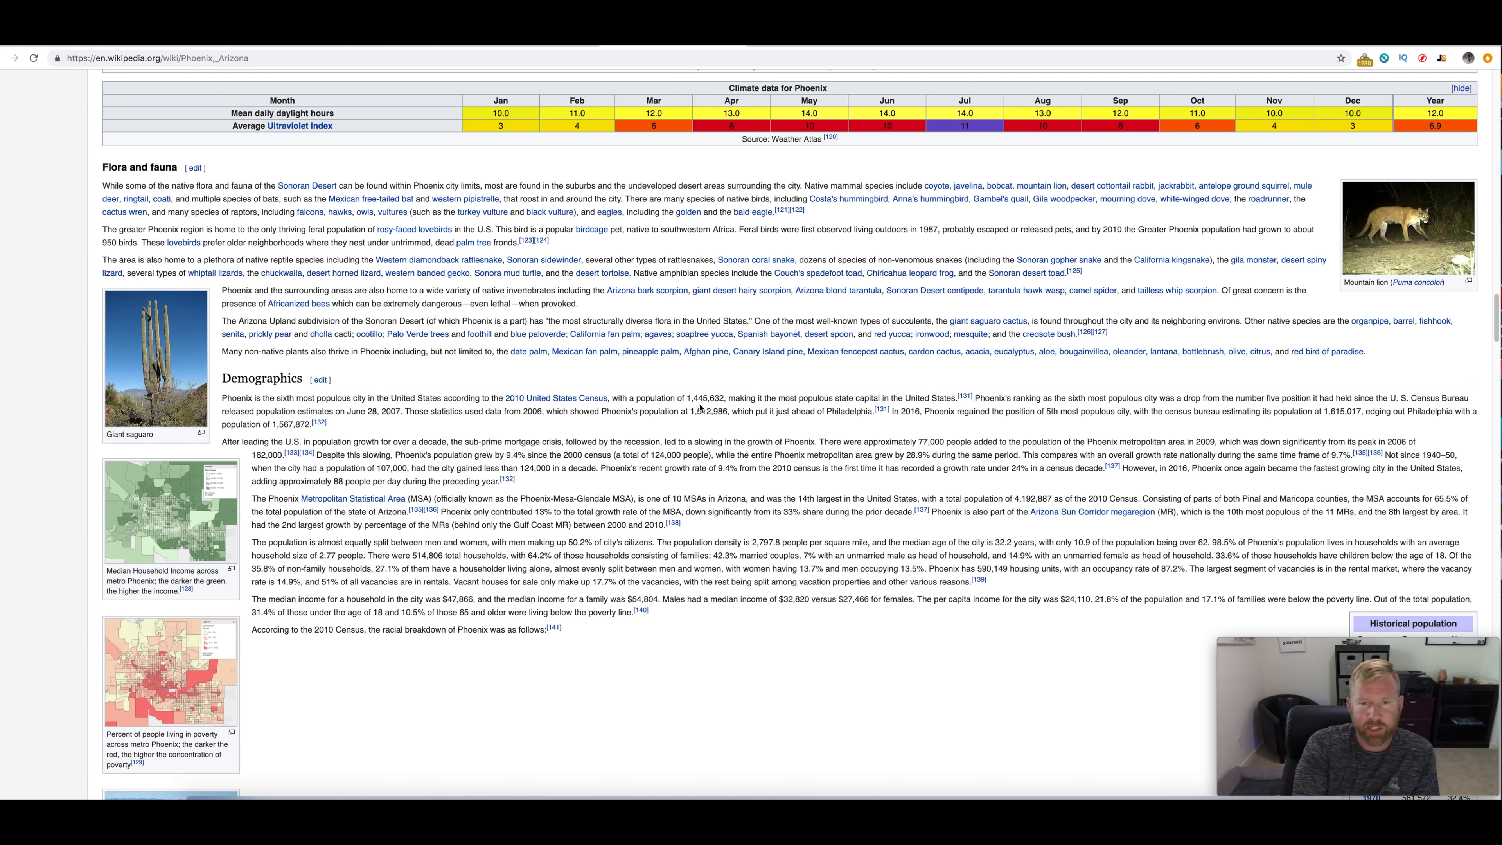
mouse_move(716, 409)
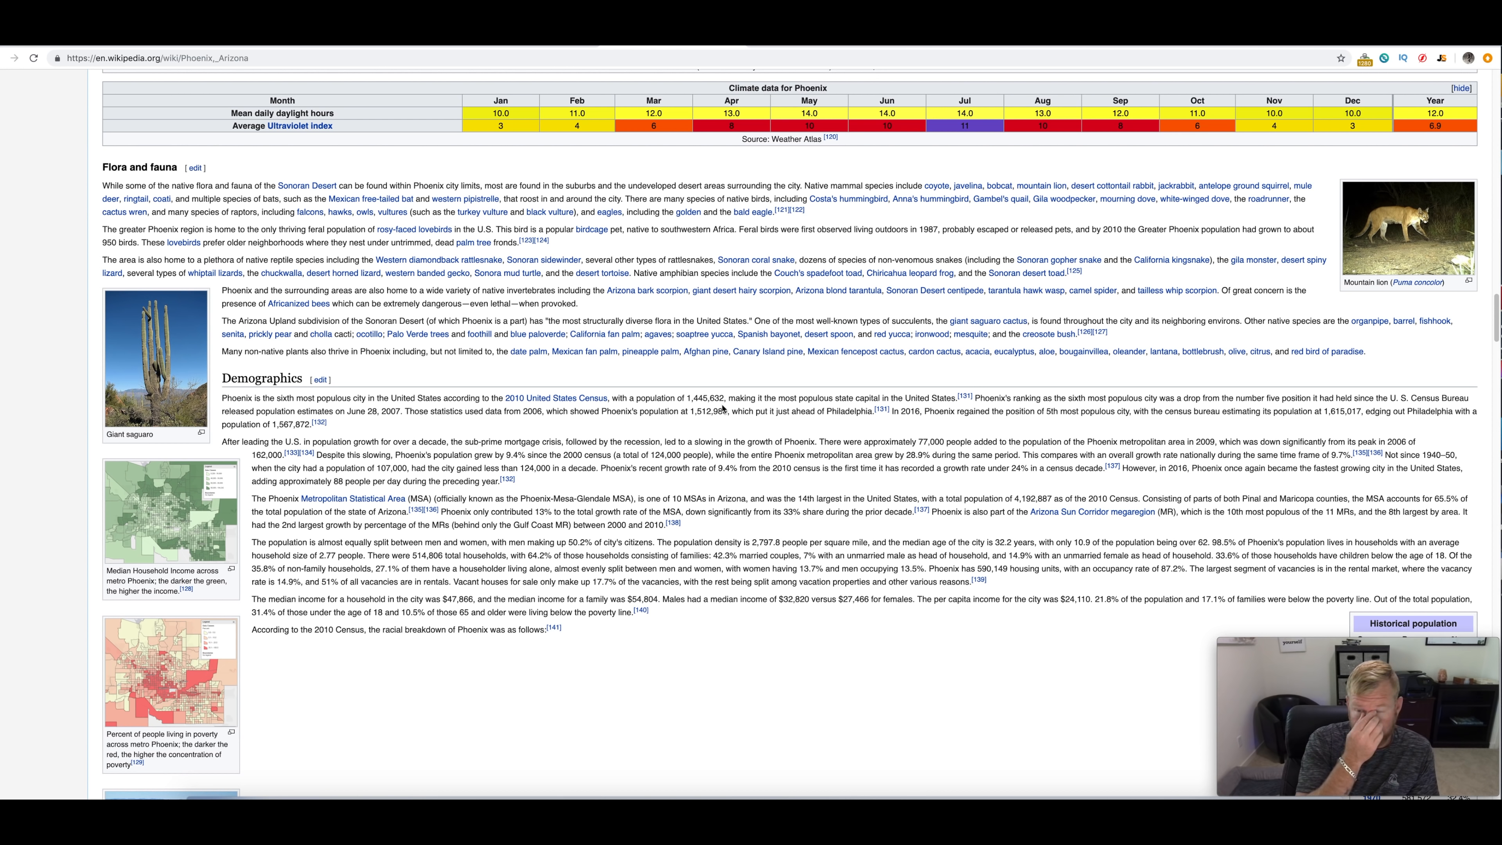
mouse_move(1053, 396)
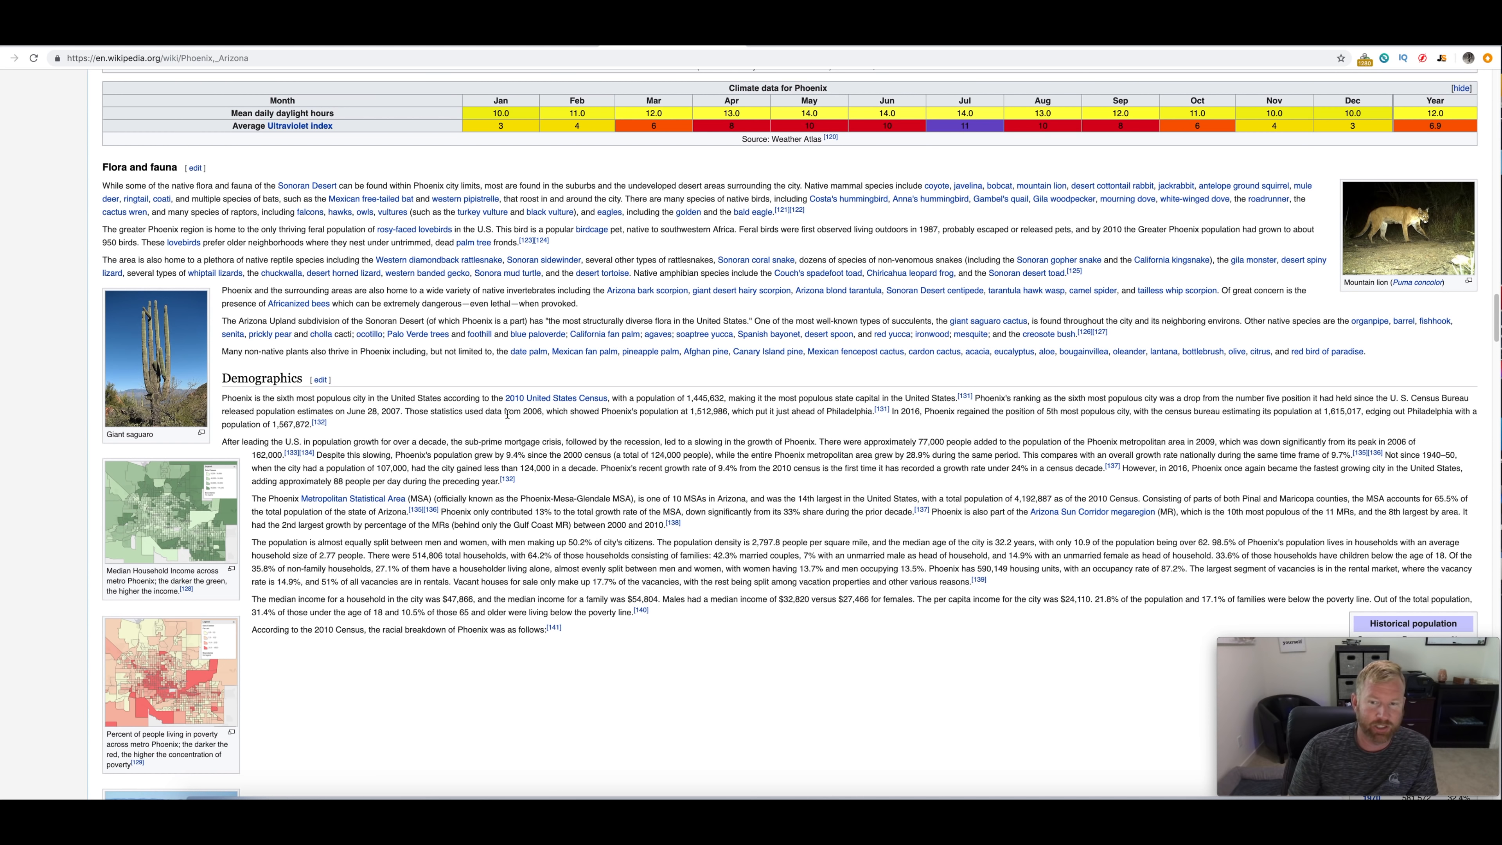
mouse_move(650, 489)
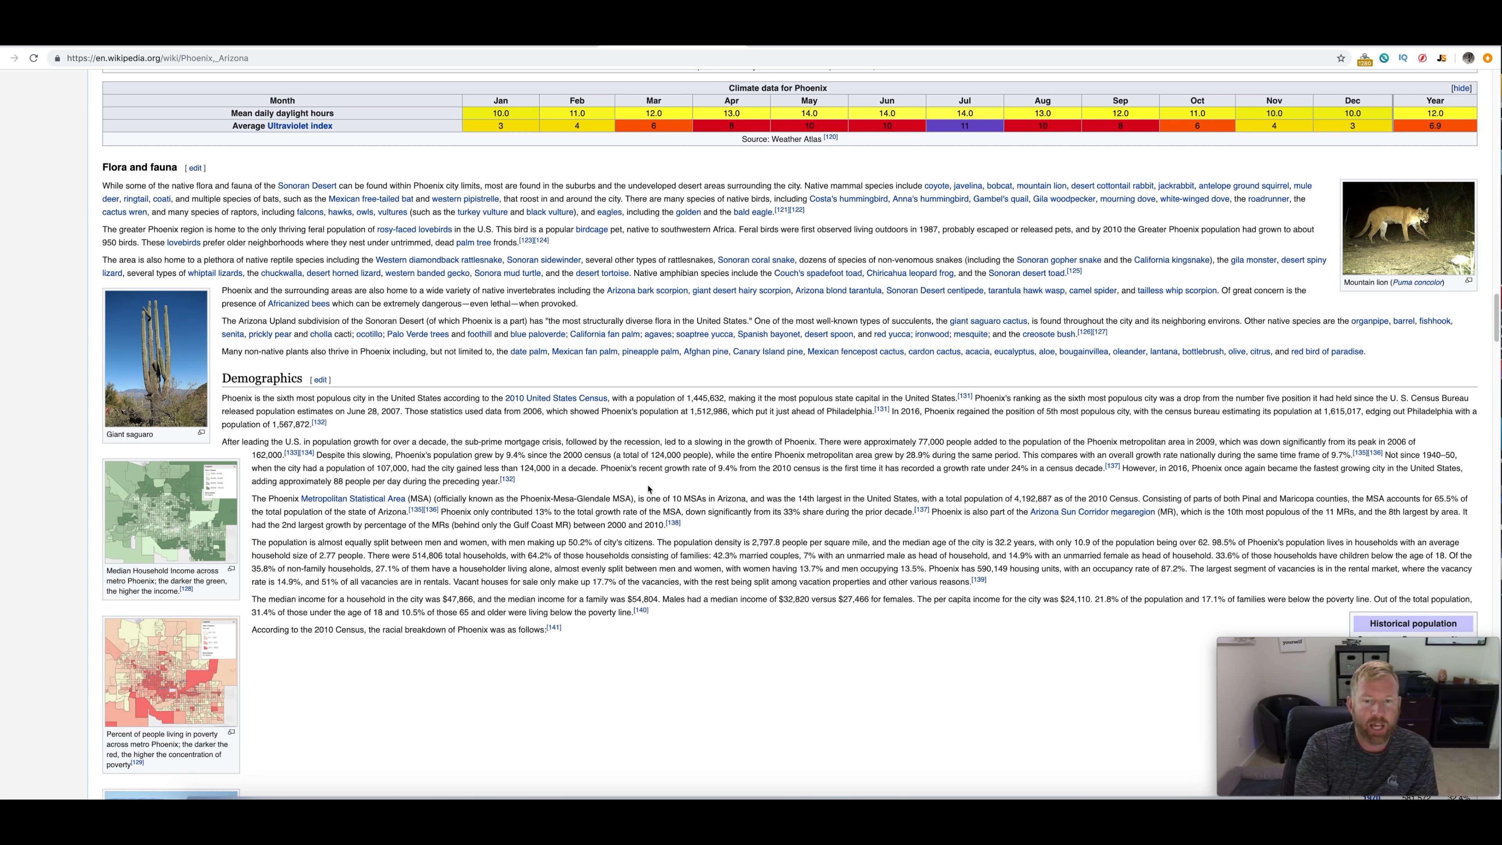
mouse_move(759, 488)
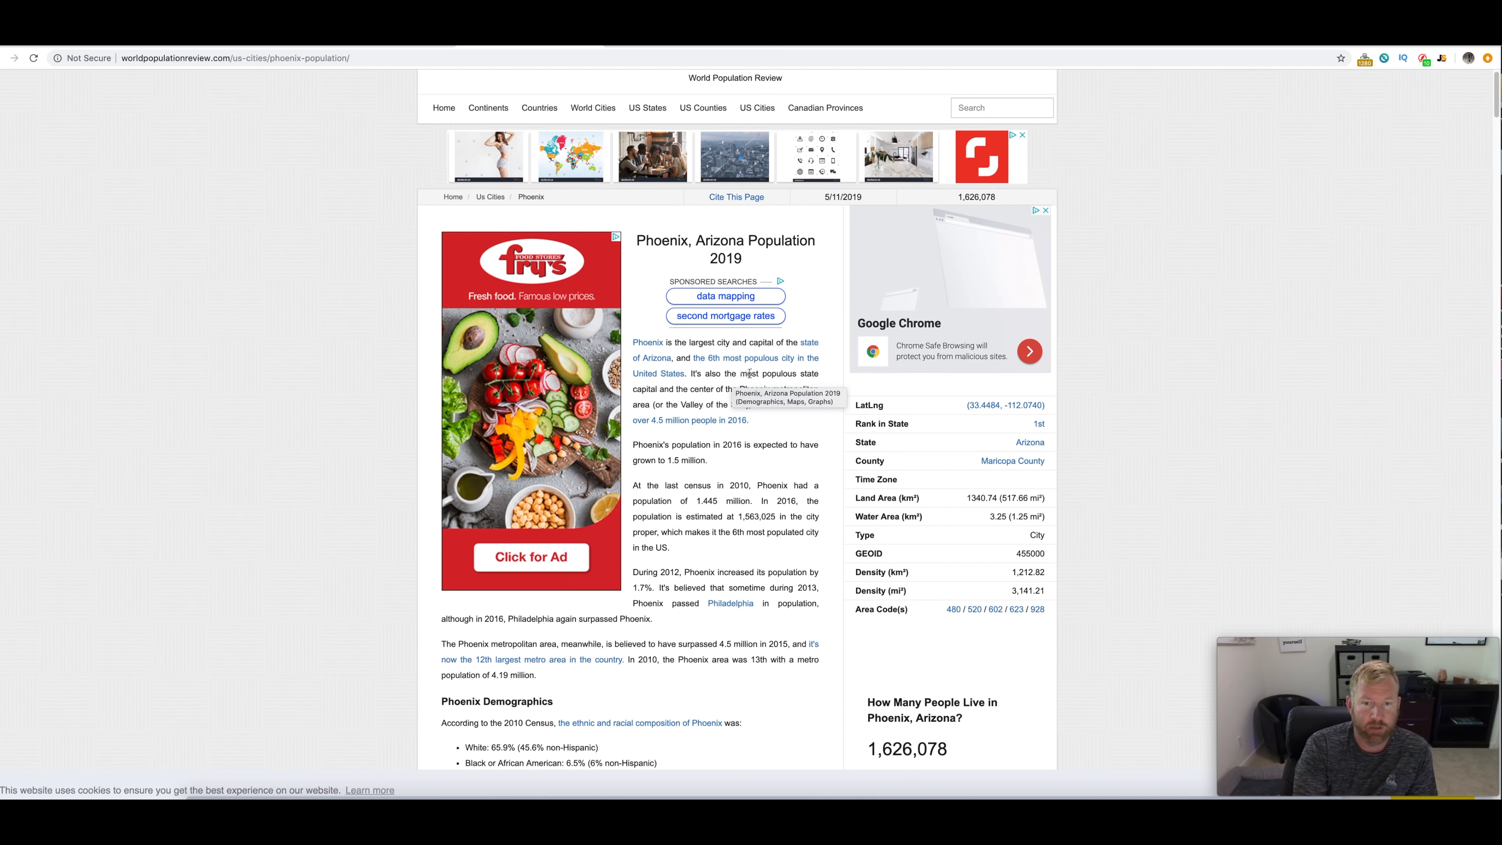
scroll(down, 3)
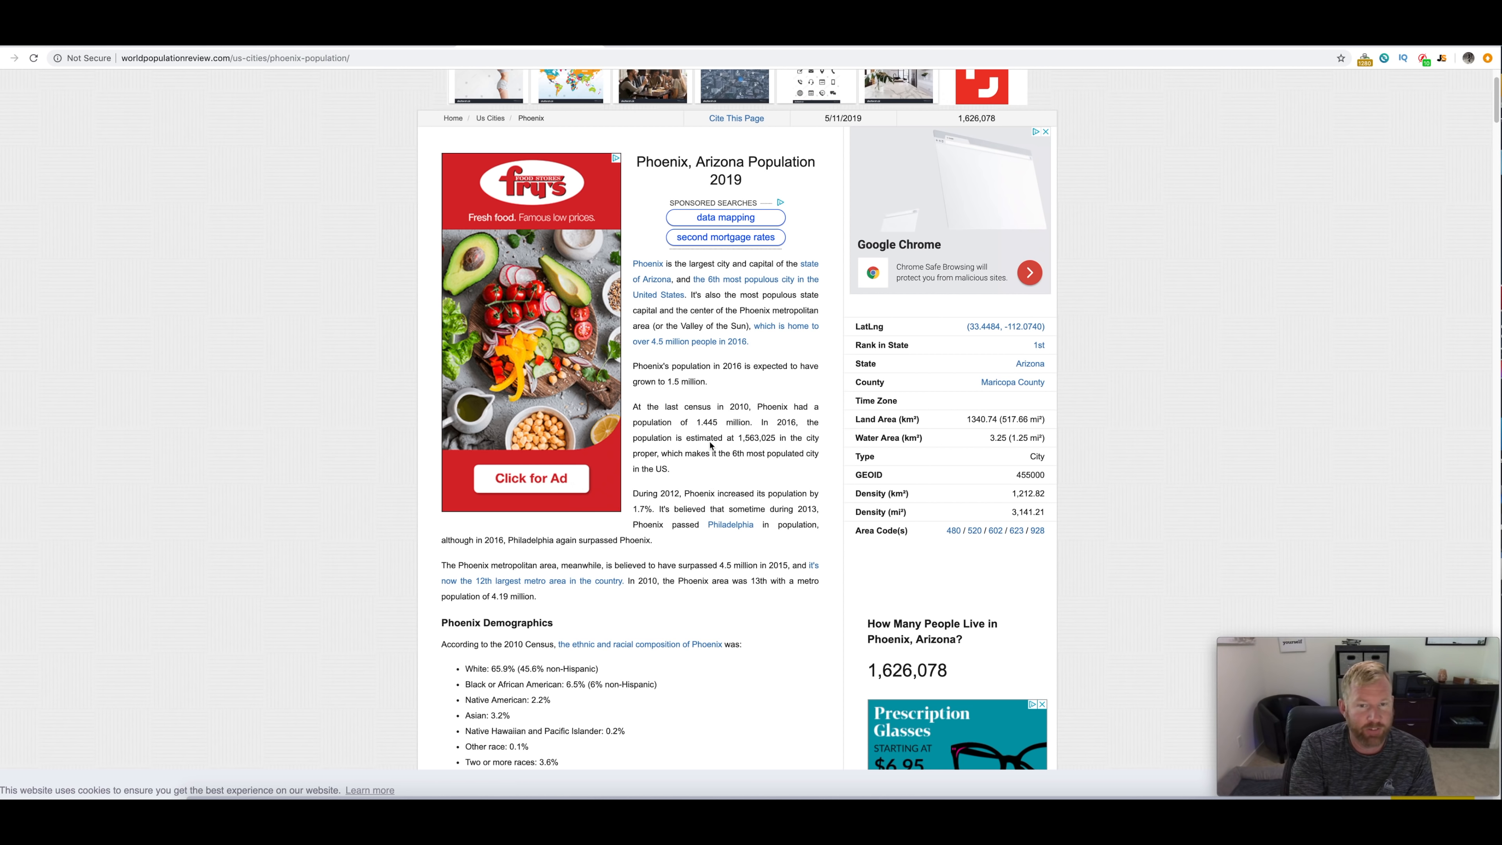
mouse_move(708, 431)
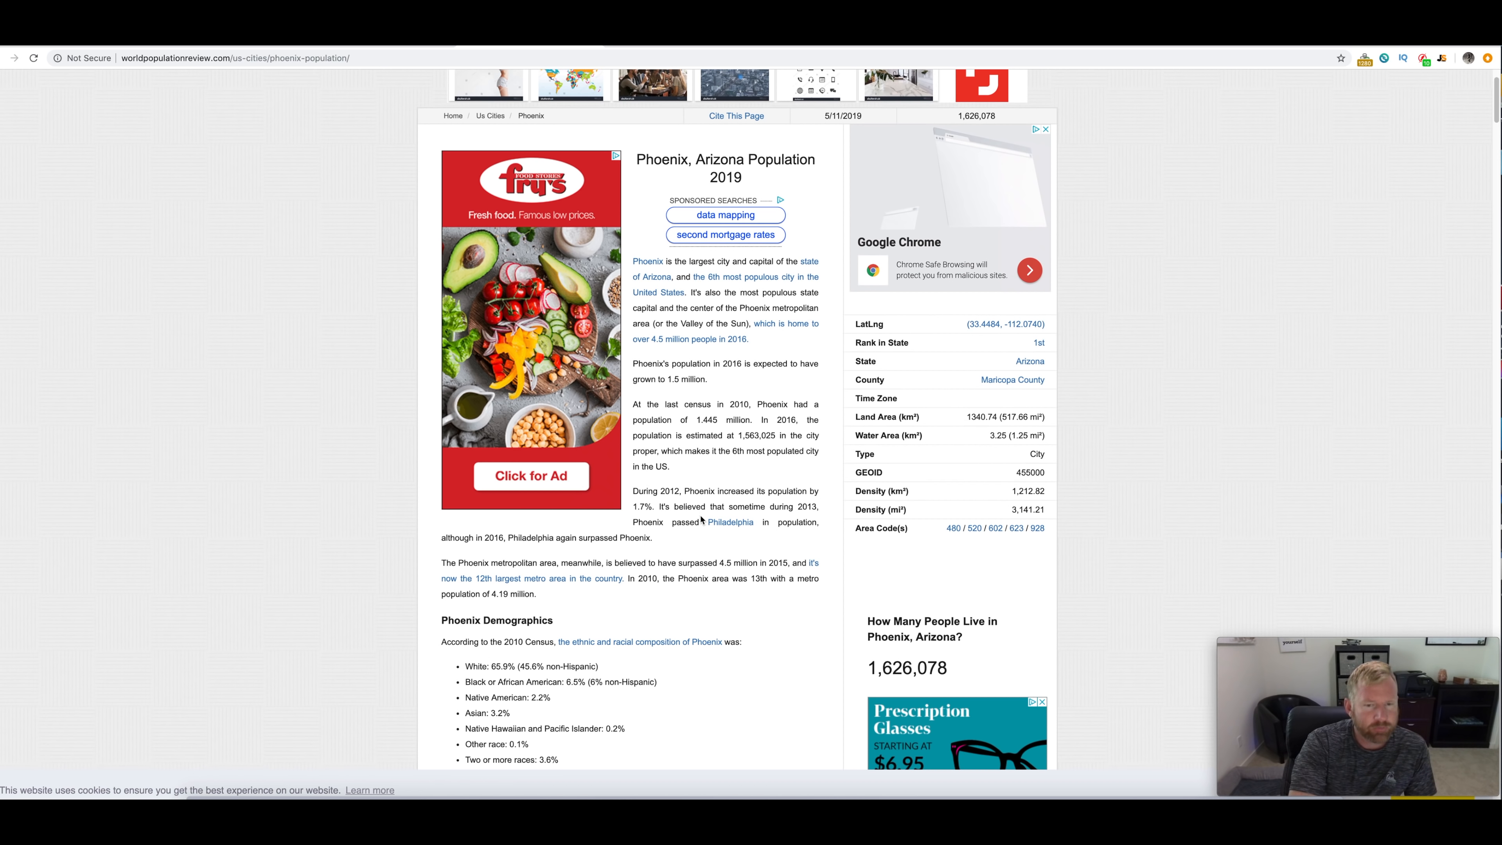
scroll(down, 3)
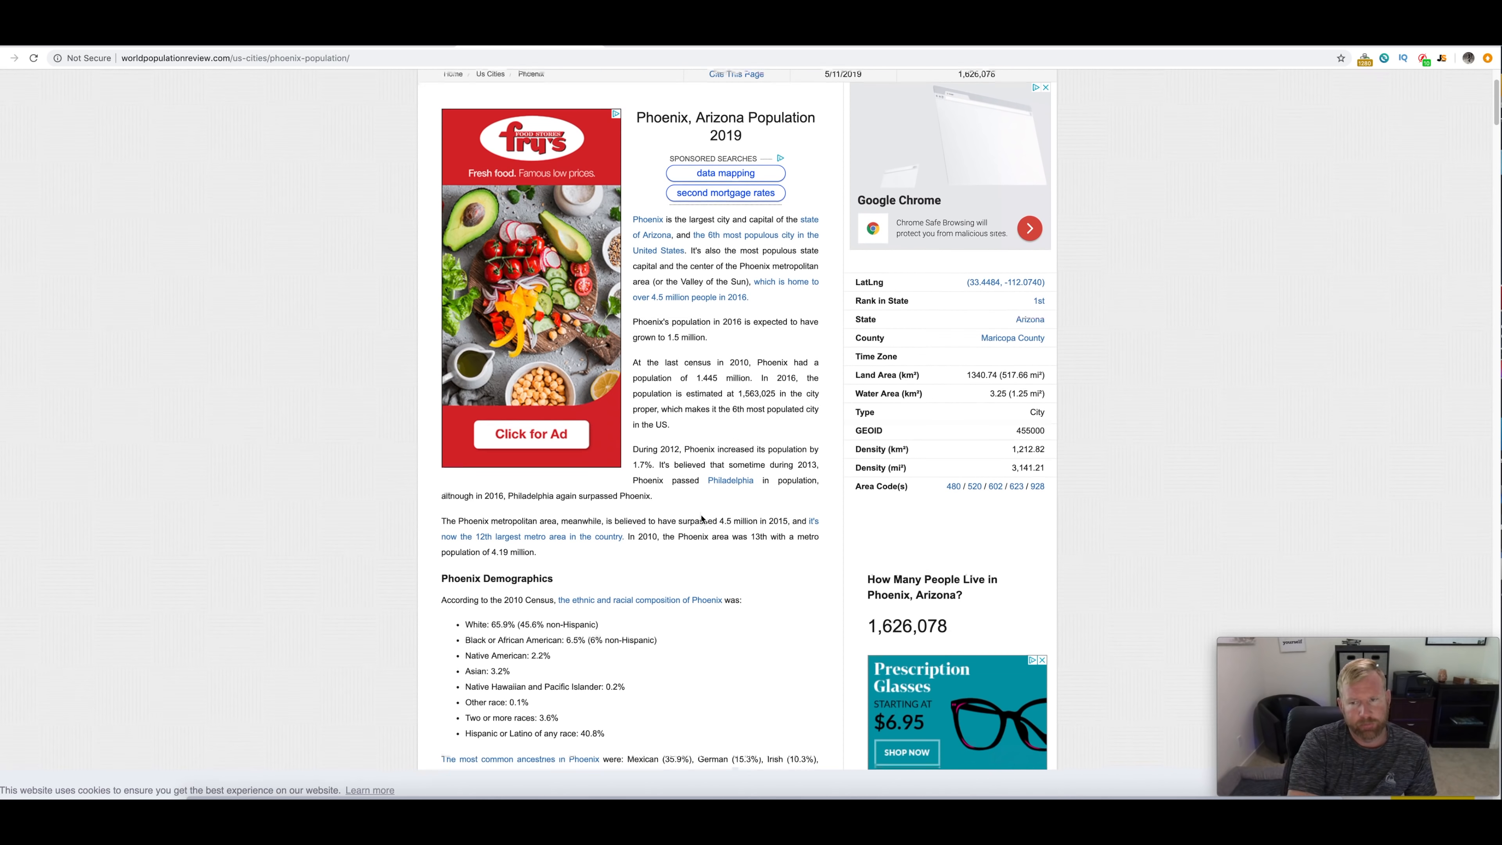
scroll(down, 3)
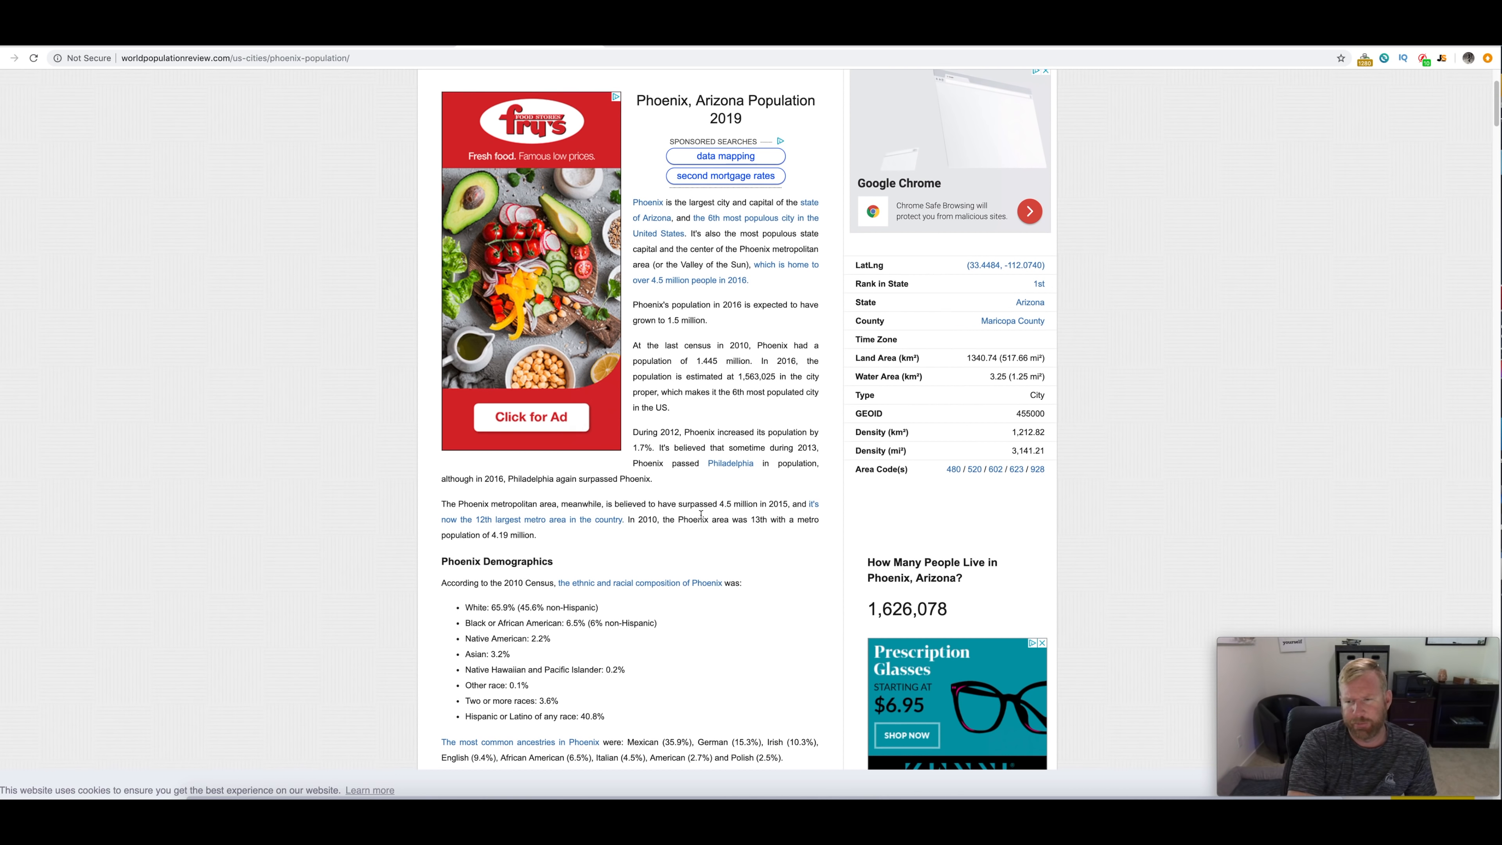
scroll(down, 3)
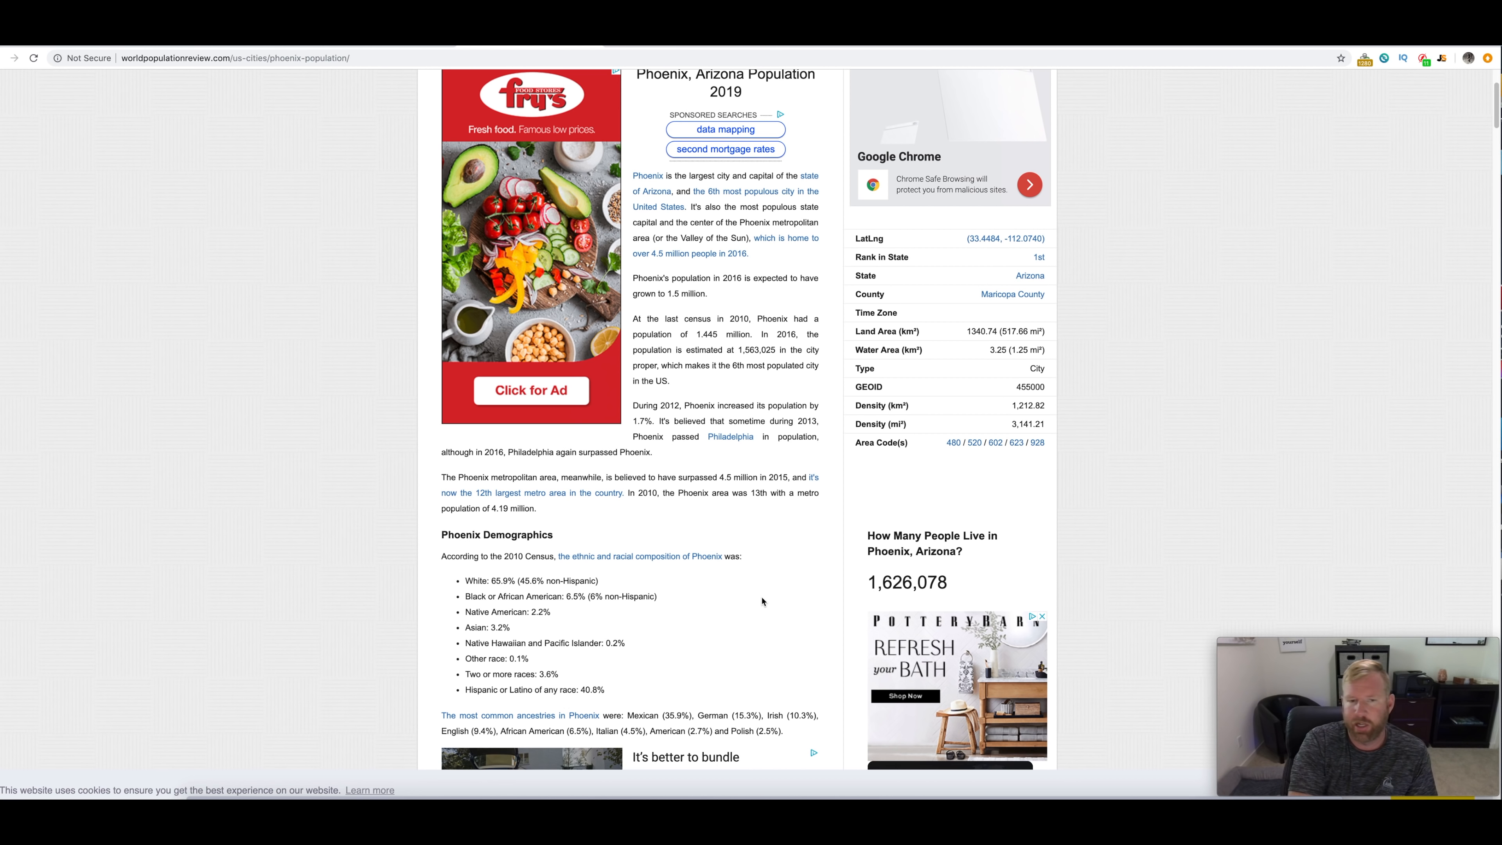
Scroll through the Phoenix demographics breakdown on World Population Review toward the Arizona cities link
scroll(down, 3)
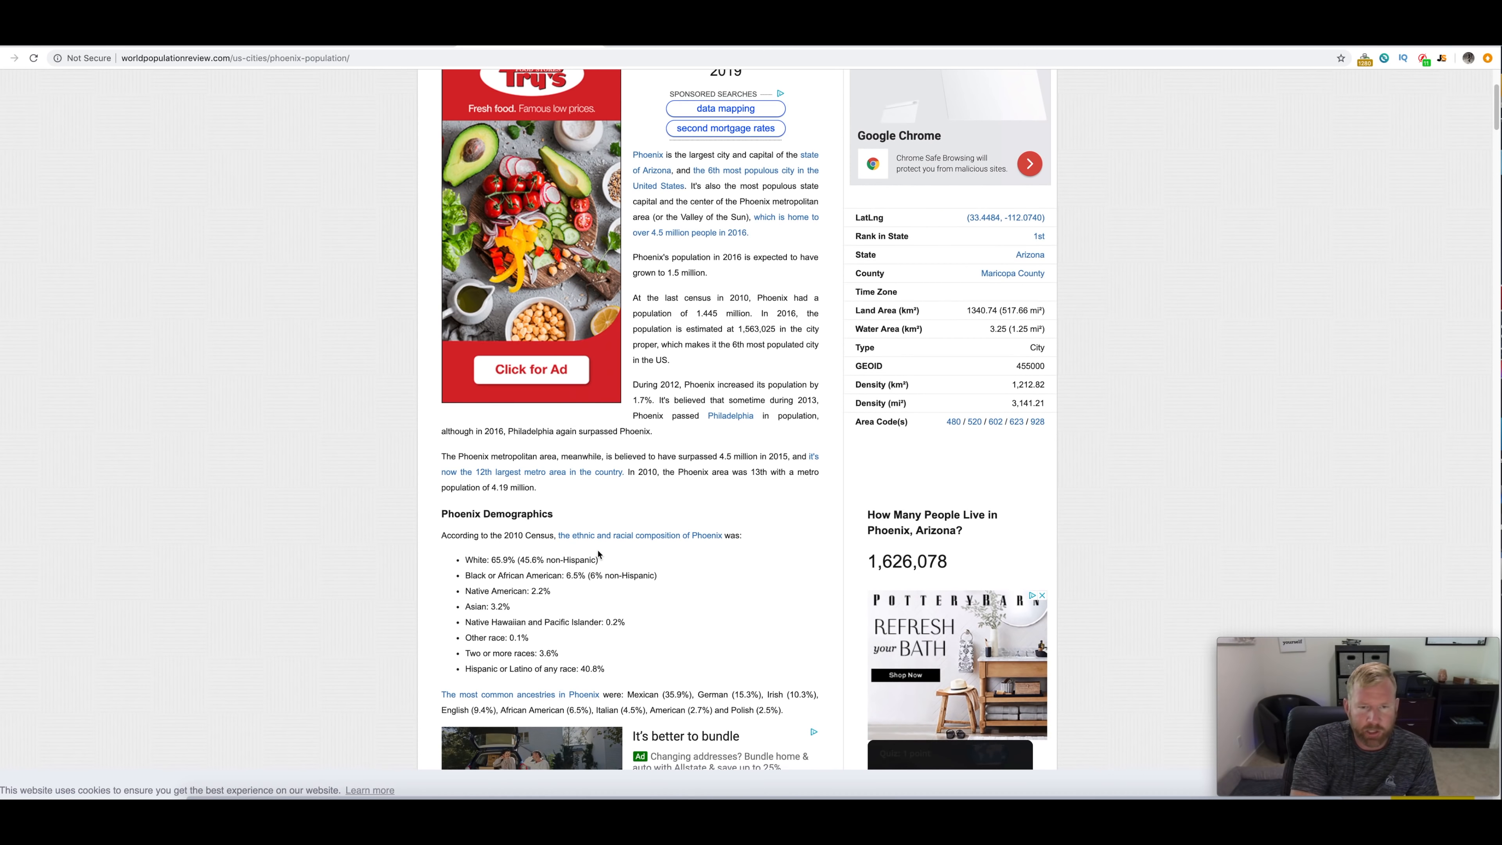
scroll(down, 3)
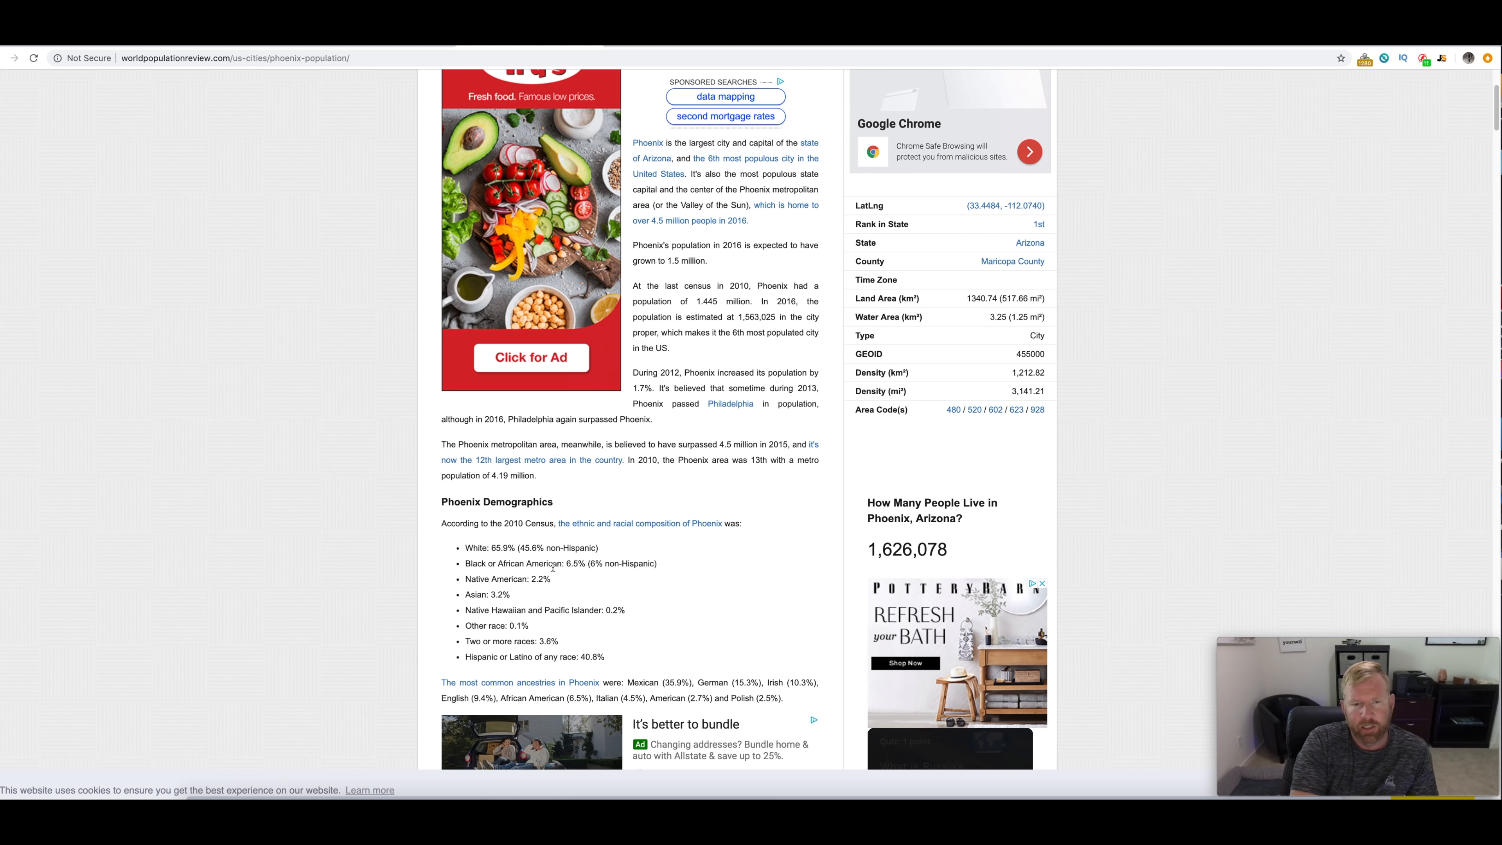
scroll(down, 3)
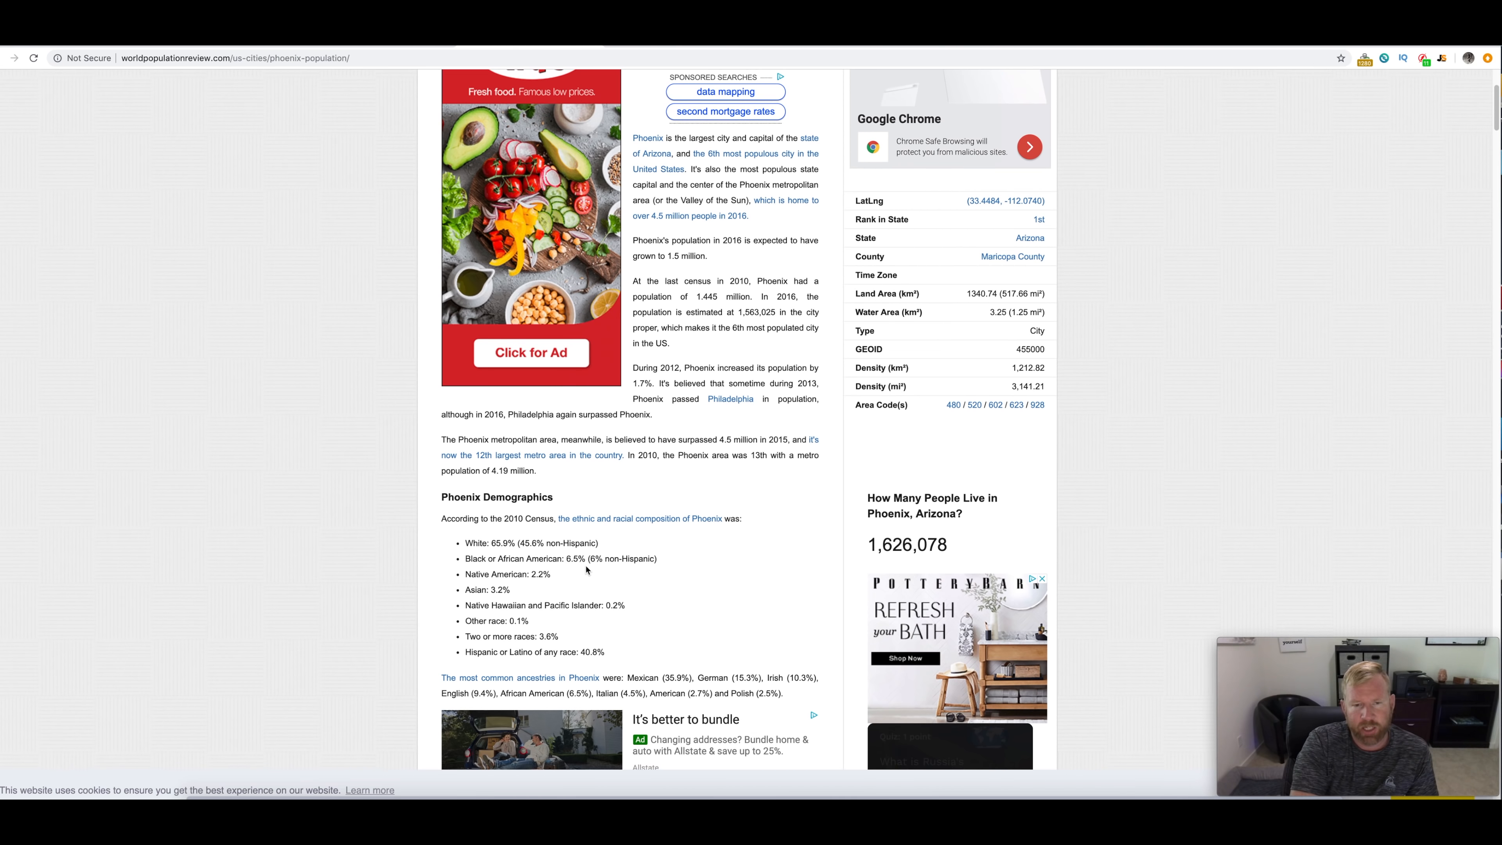
scroll(down, 3)
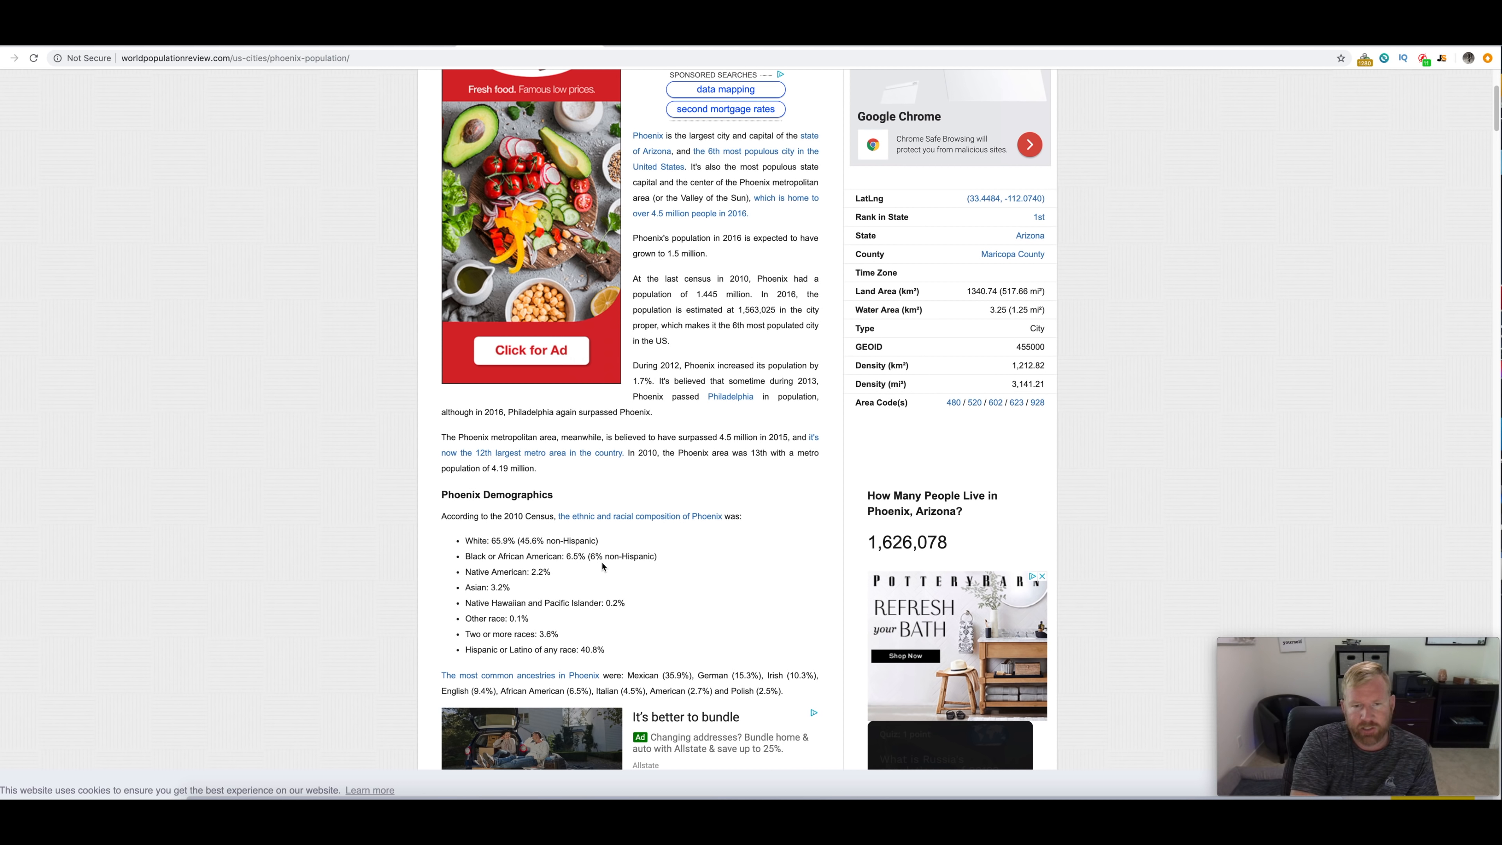
mouse_move(586, 570)
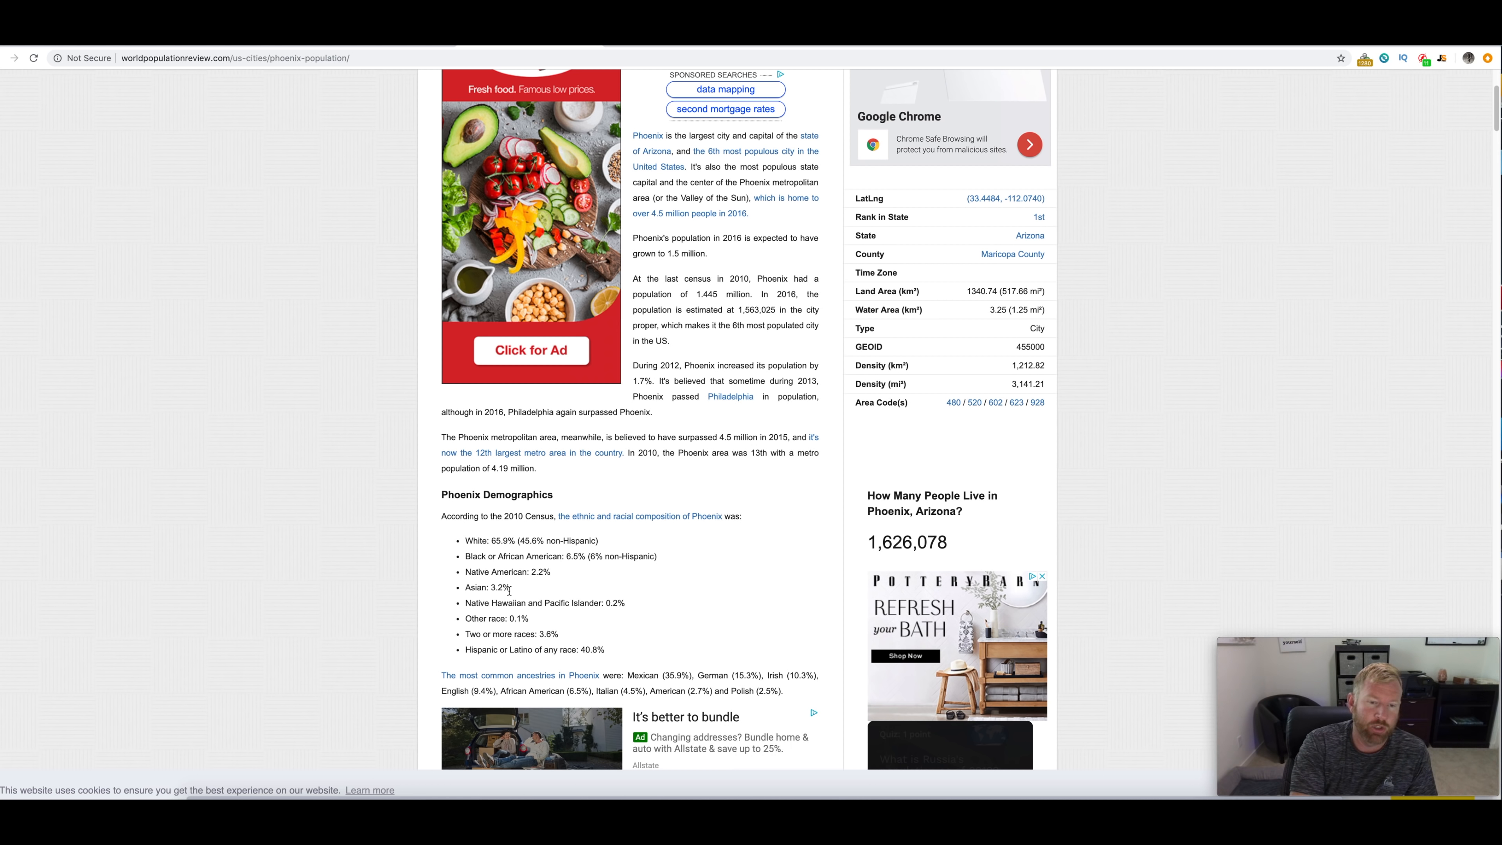
mouse_move(550, 602)
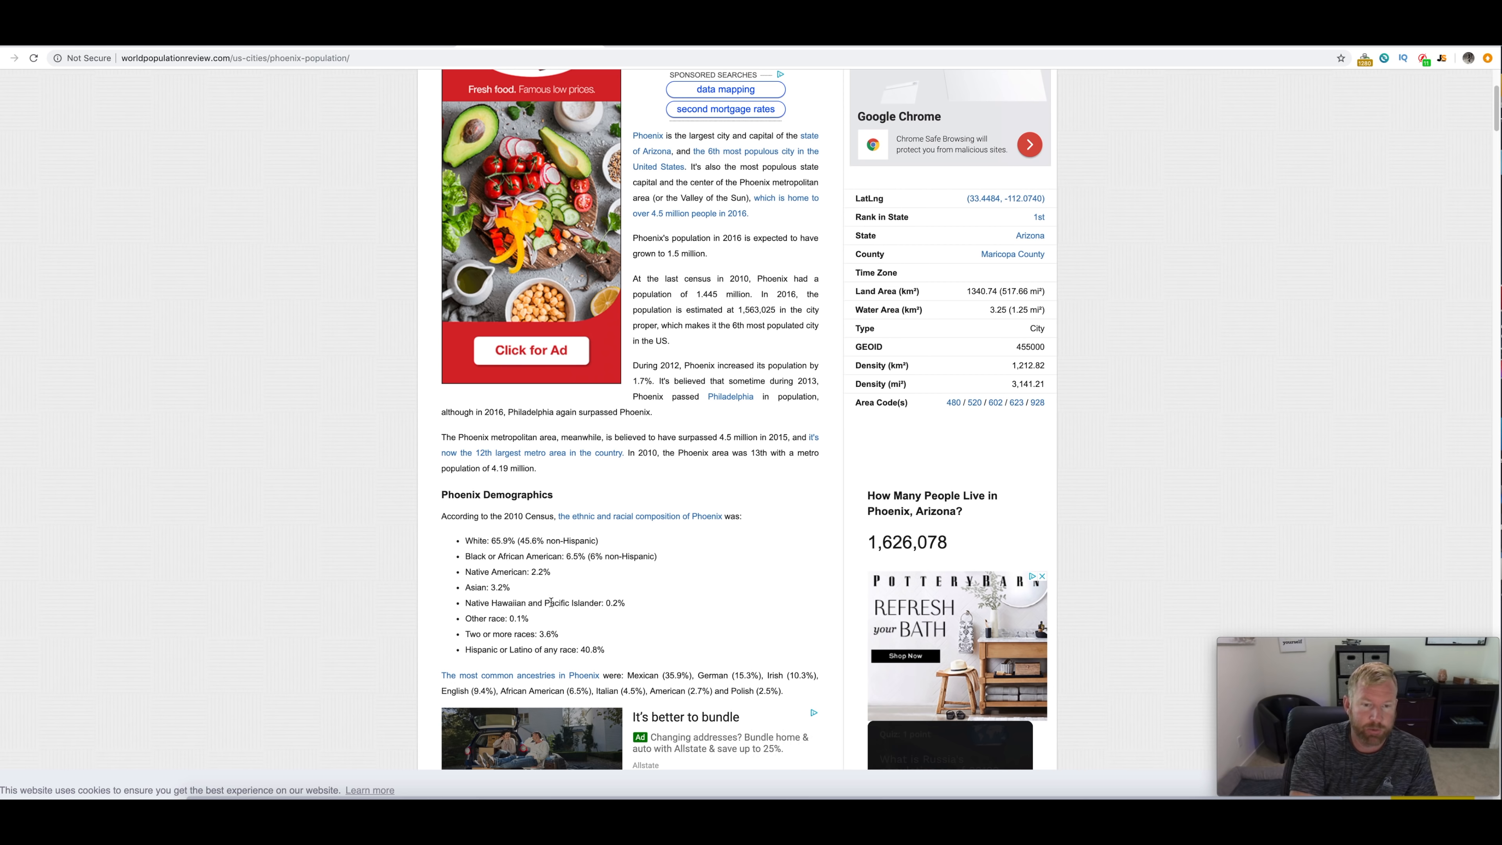
scroll(down, 3)
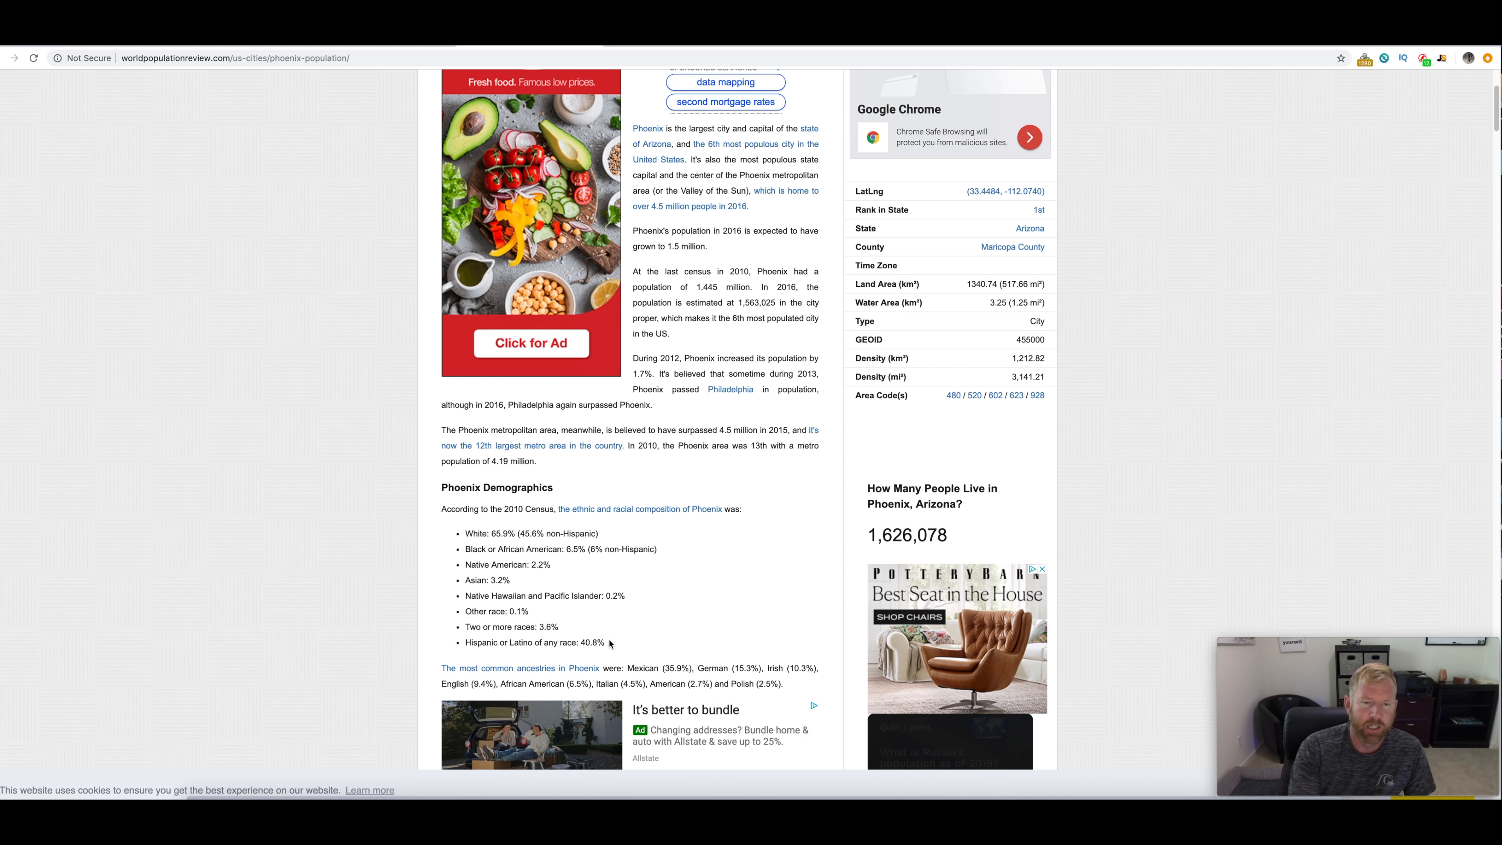
scroll(down, 3)
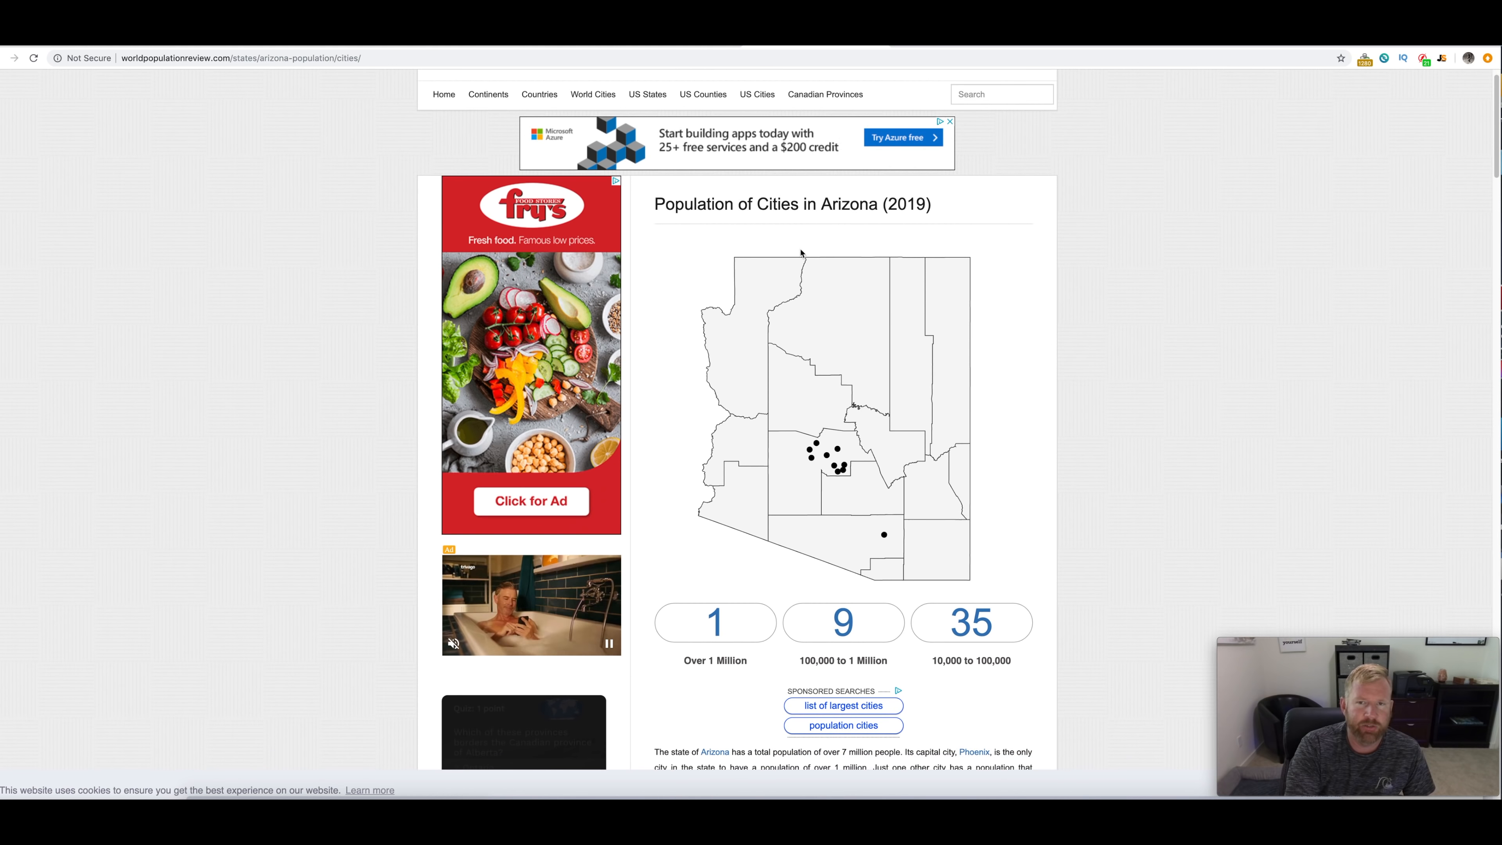
scroll(down, 3)
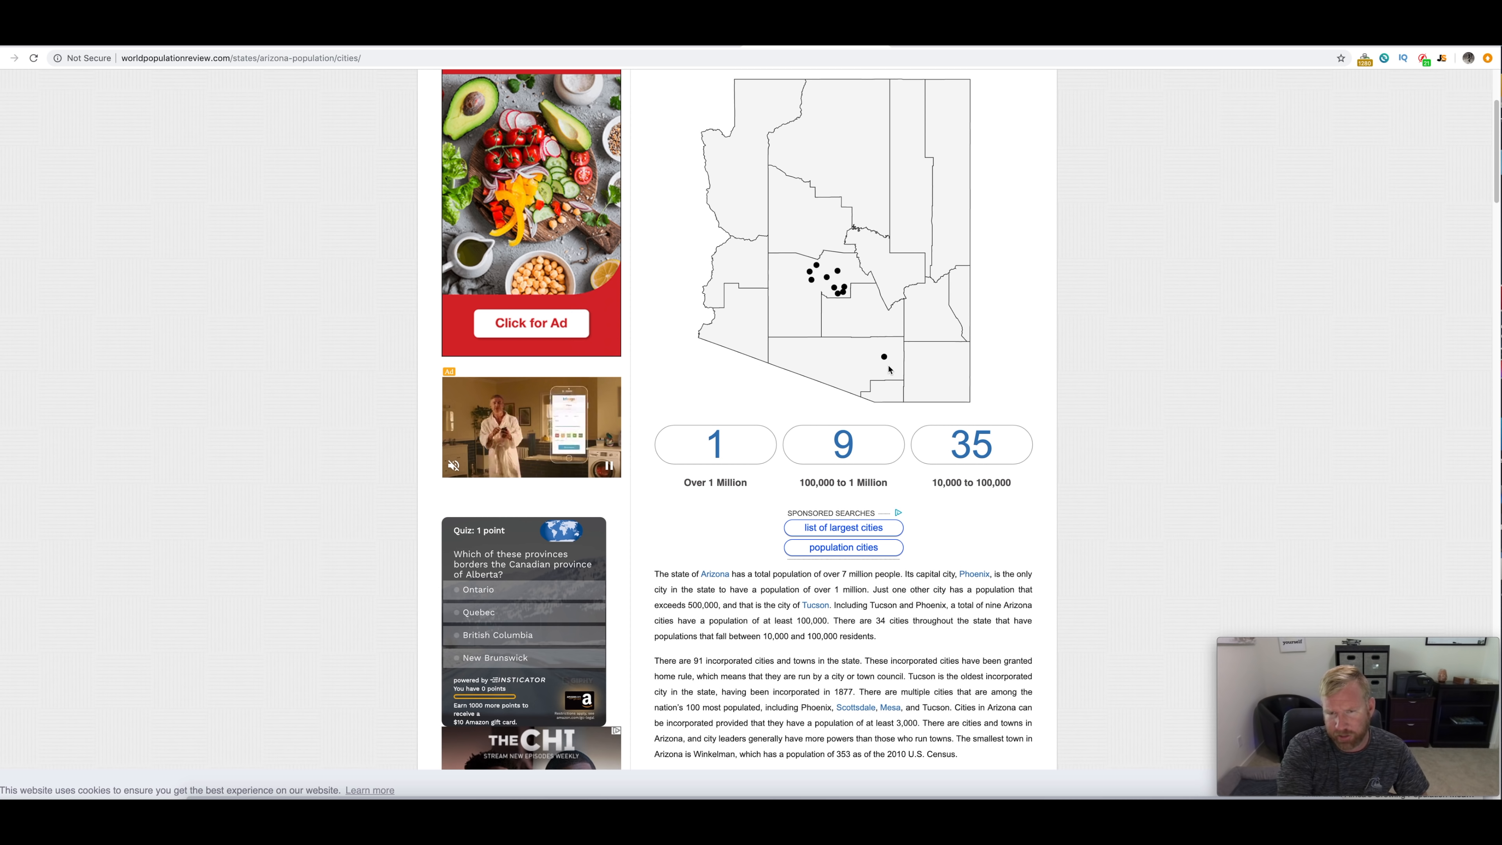
mouse_move(838, 294)
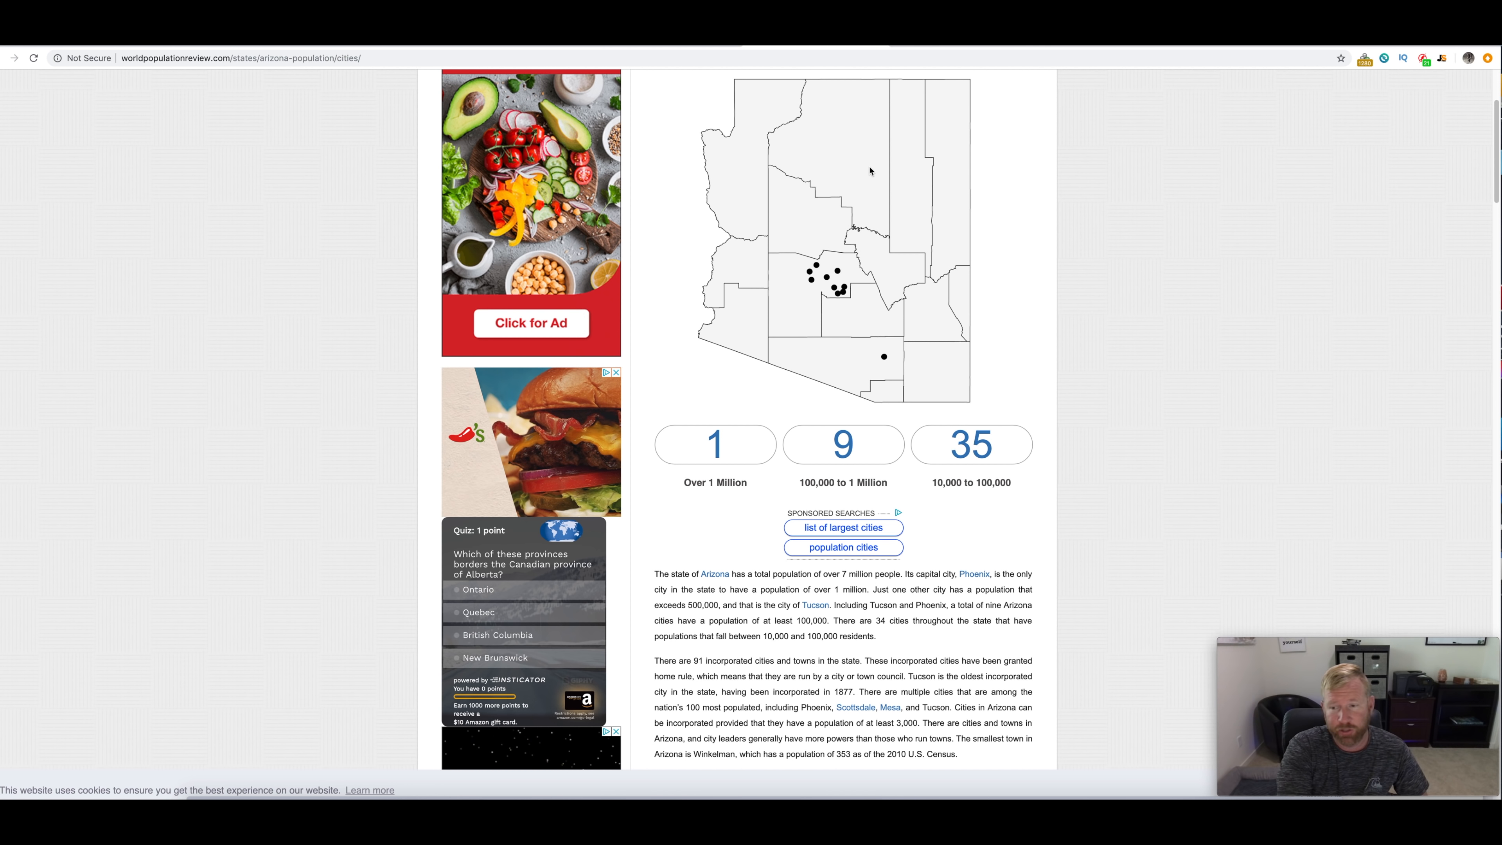
mouse_move(1068, 228)
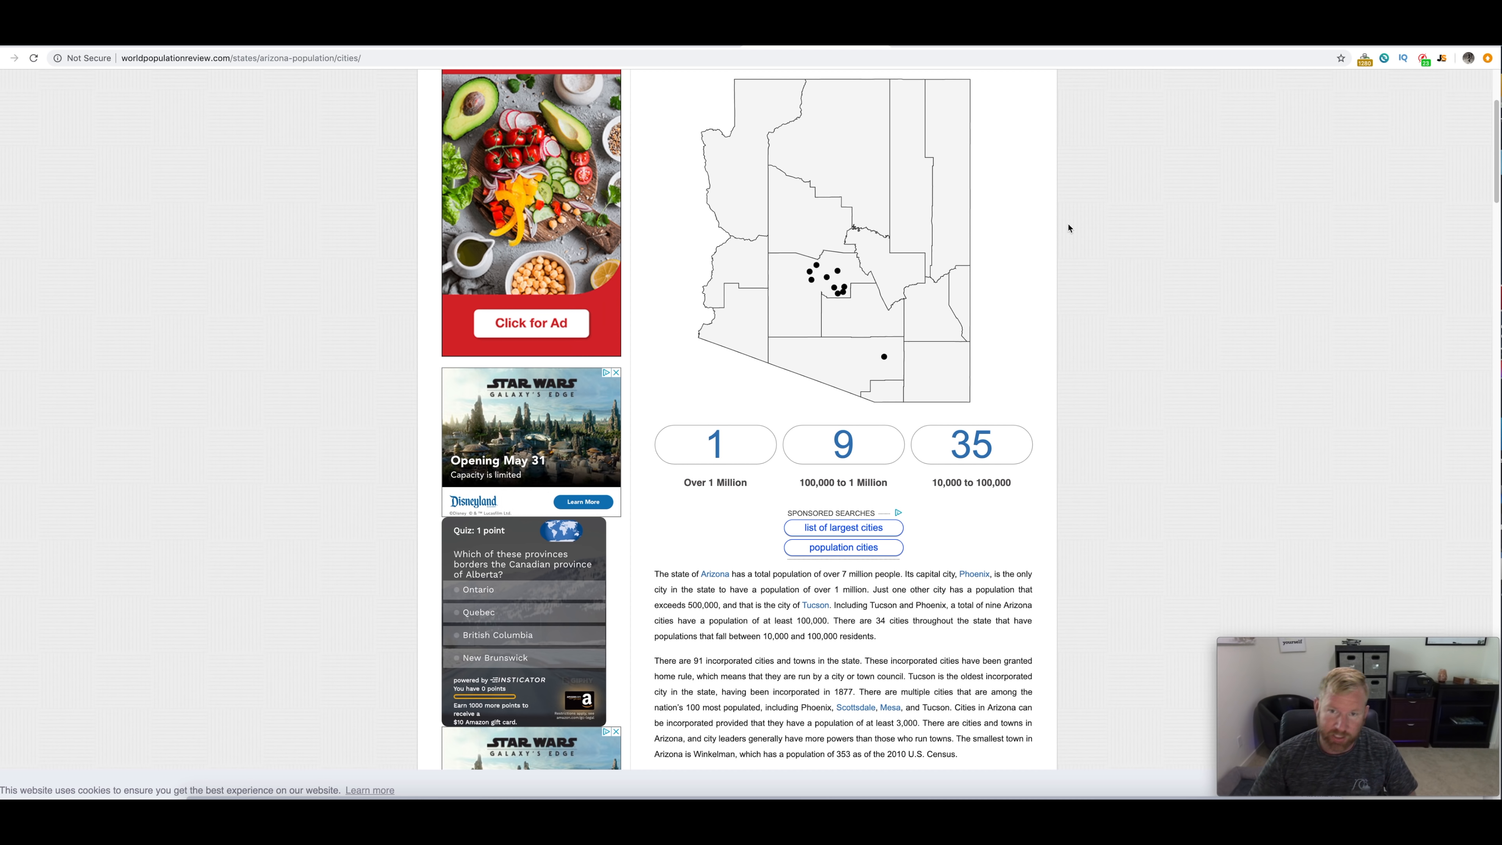
mouse_move(846, 332)
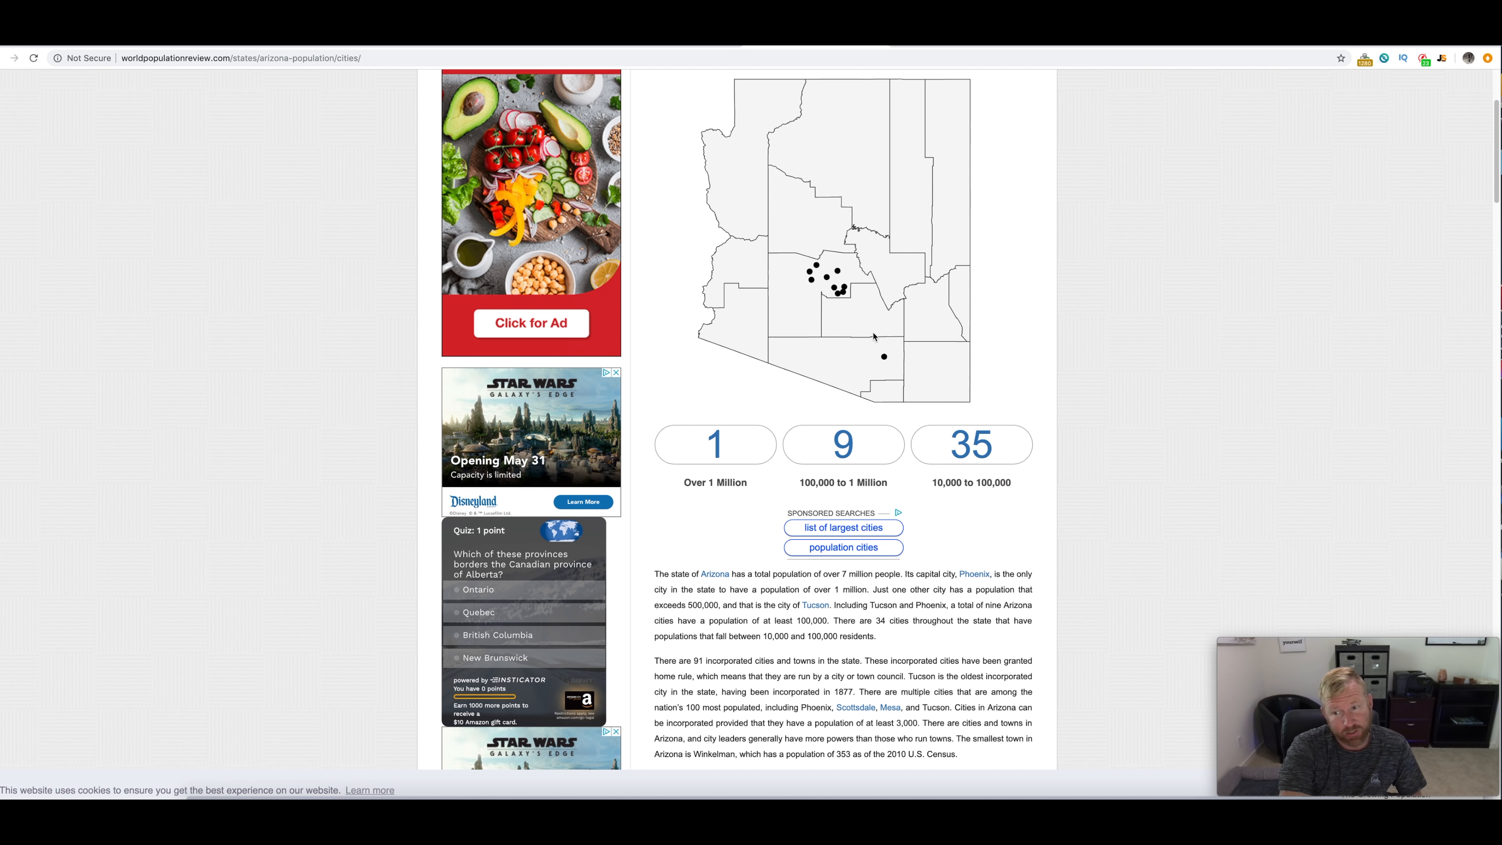
mouse_move(890, 343)
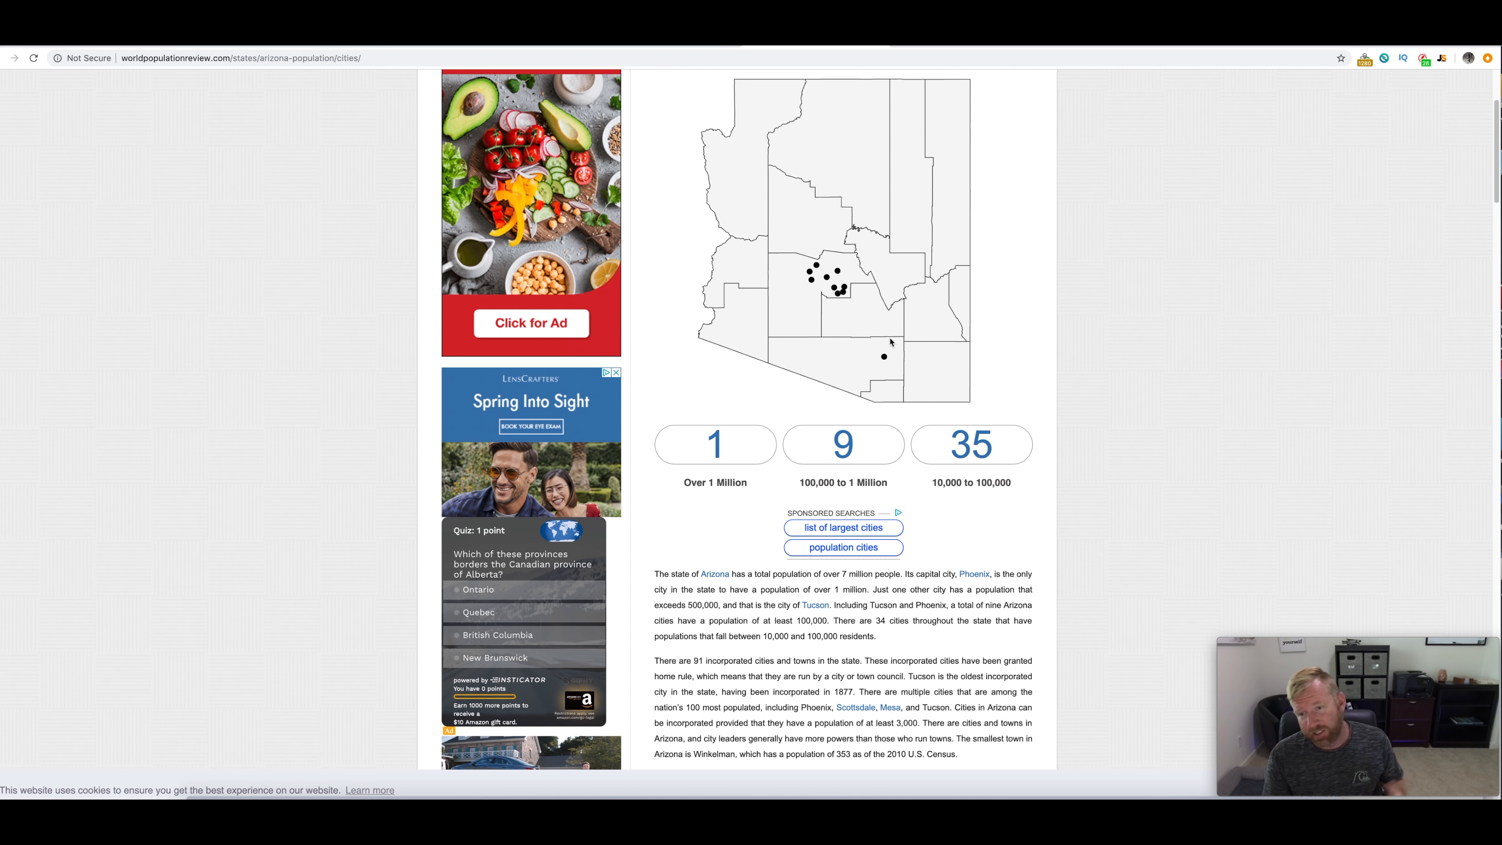
scroll(down, 3)
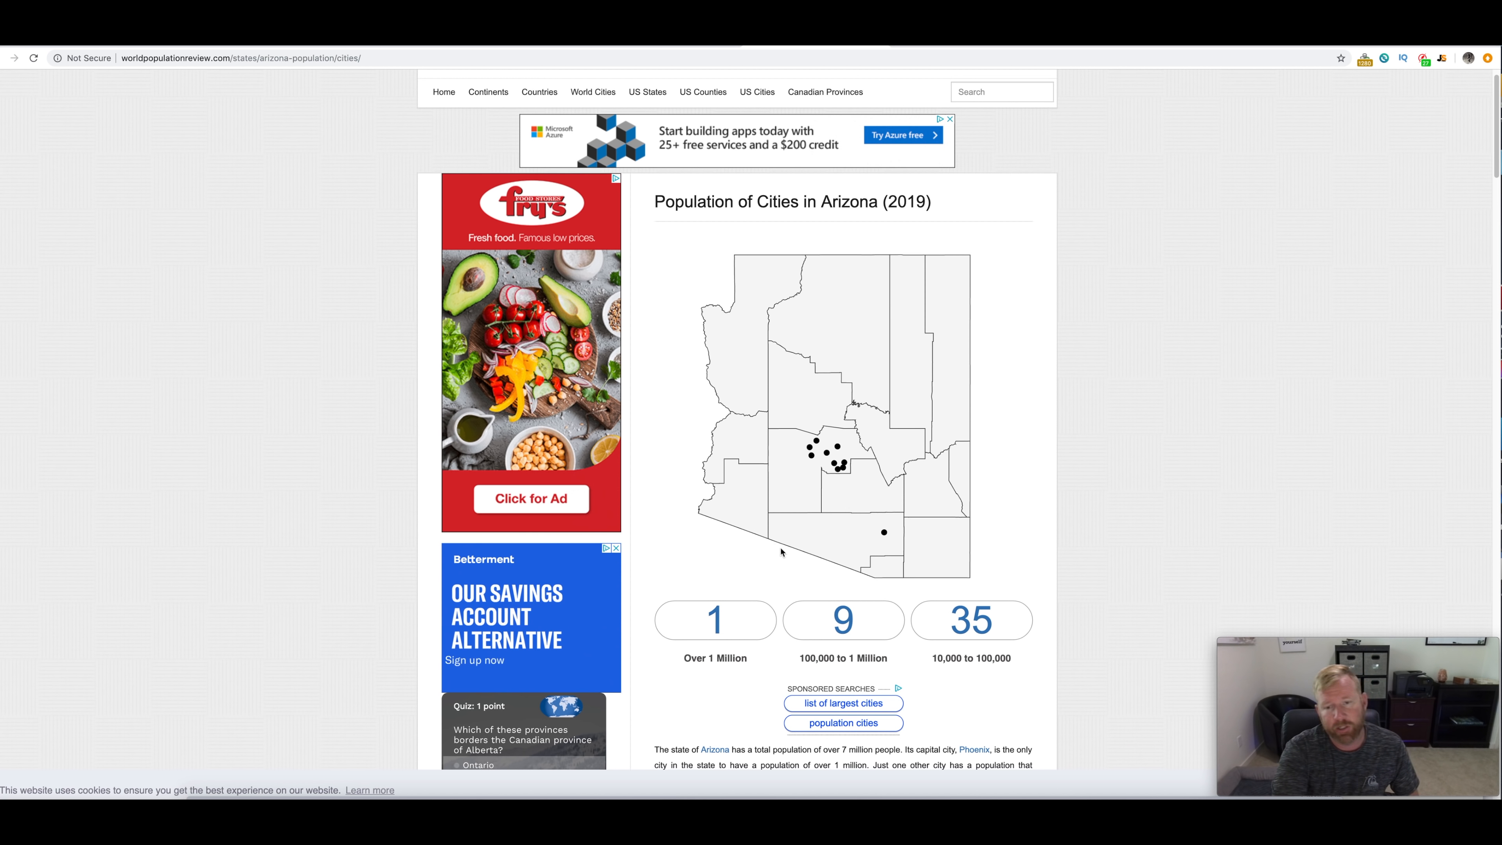
mouse_move(776, 550)
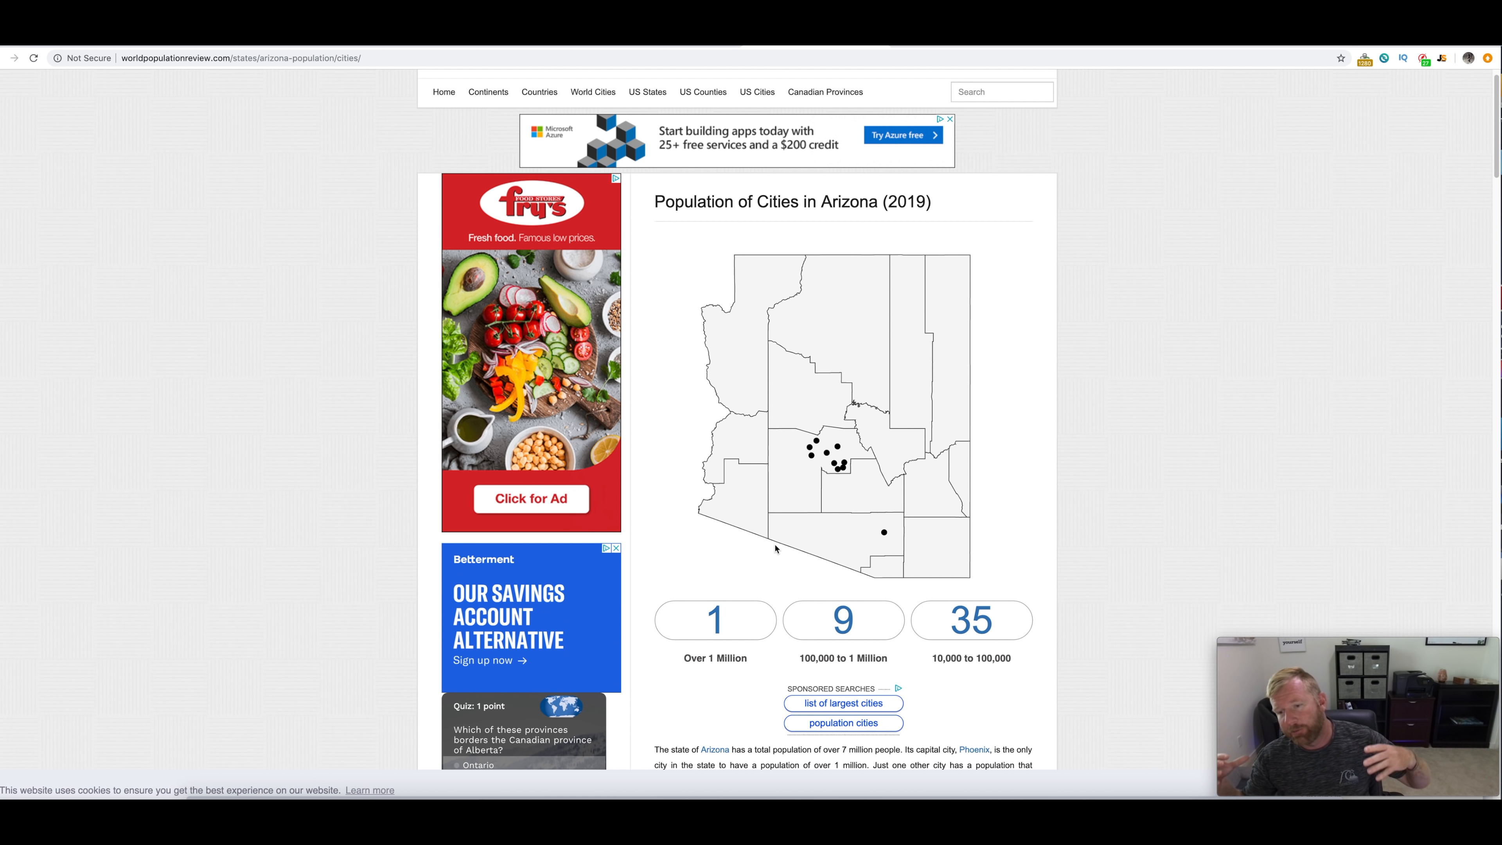